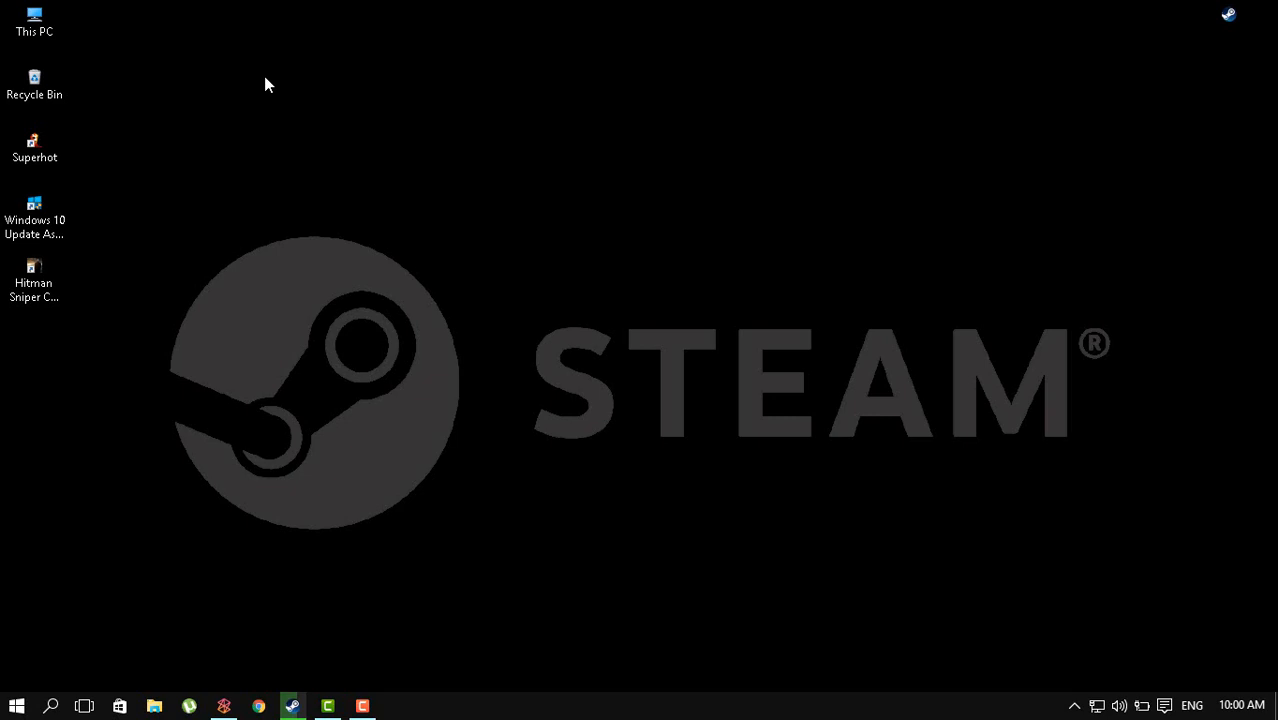
{"action": "mouse_move", "coordinate": [308, 88]}
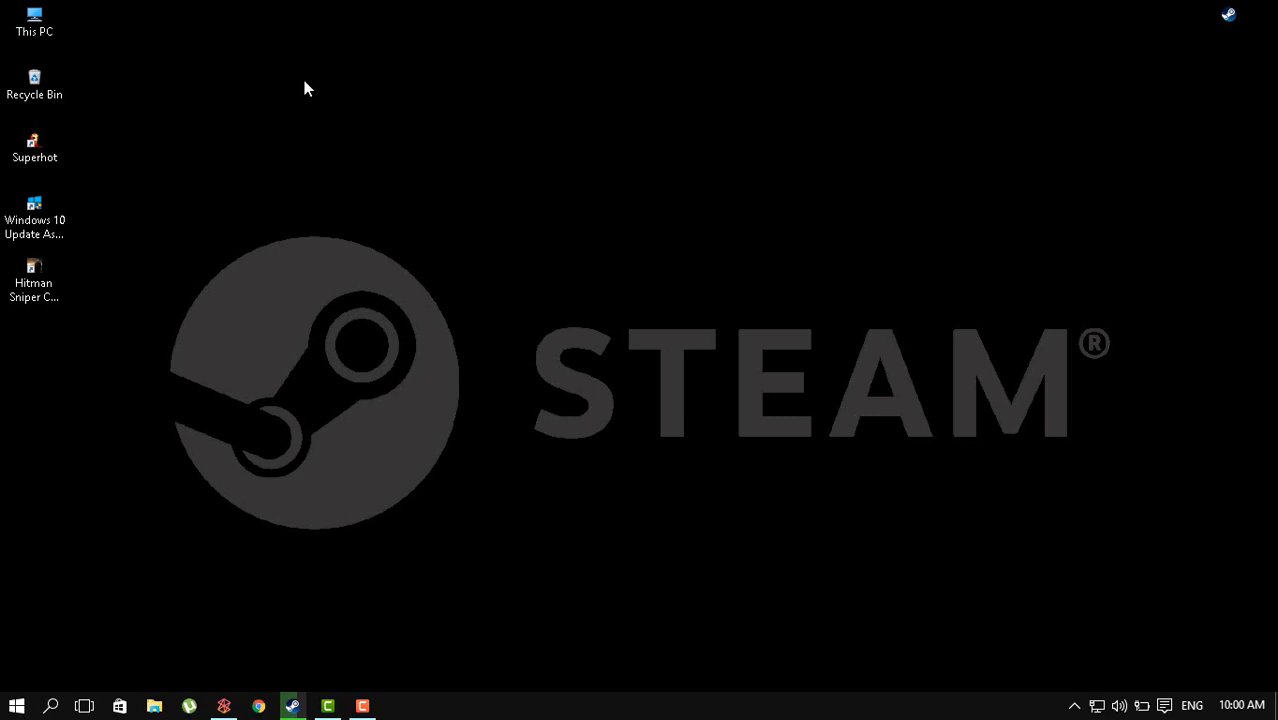
{"action": "mouse_move", "coordinate": [296, 90]}
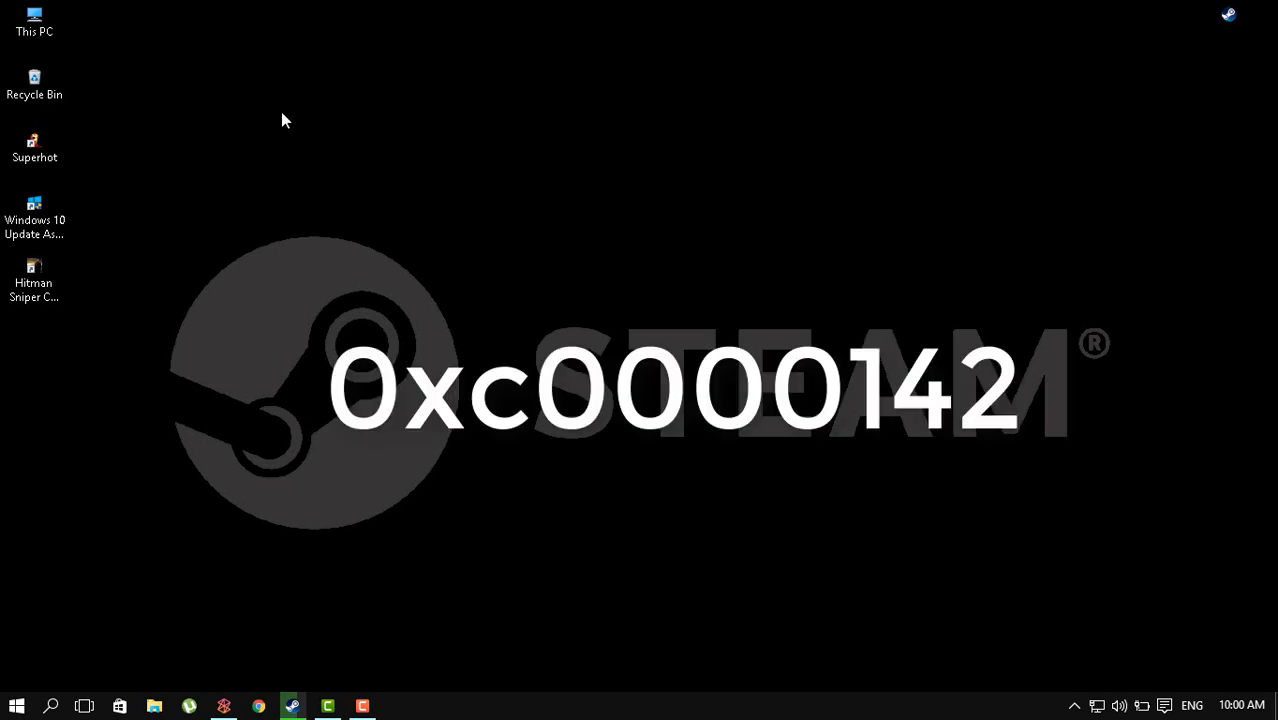
{"action": "mouse_move", "coordinate": [268, 124]}
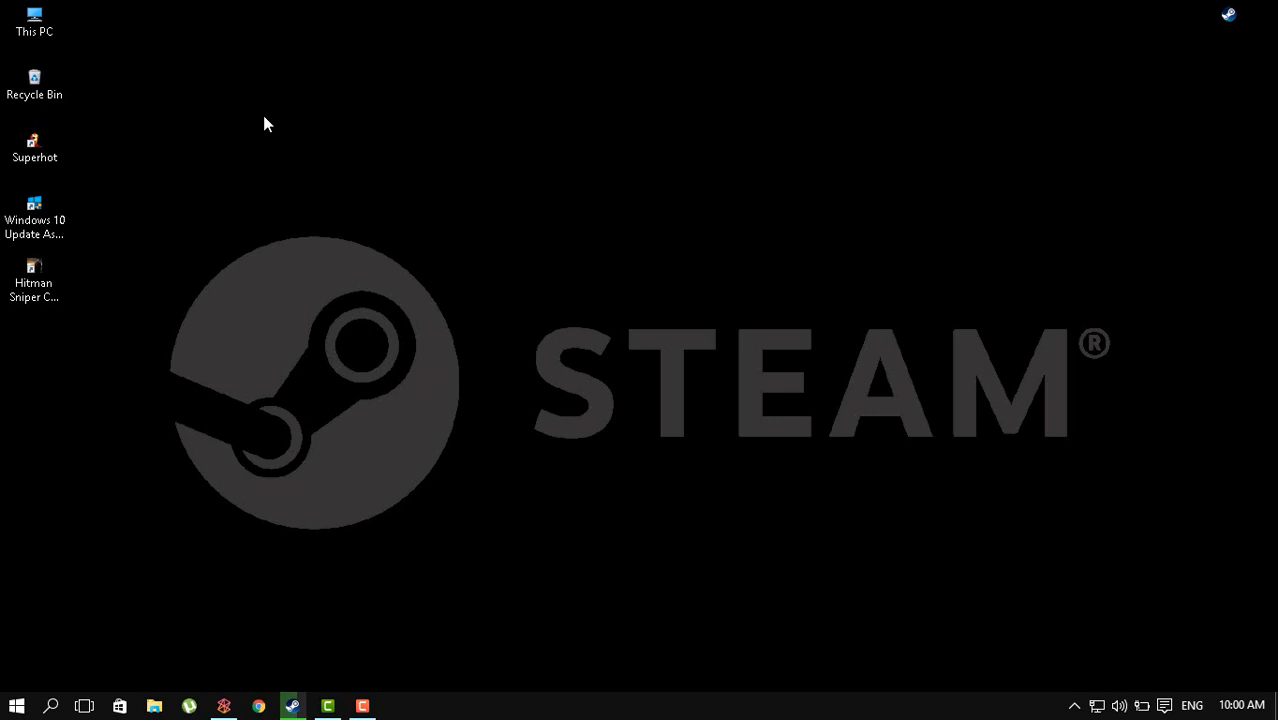
{"action": "mouse_move", "coordinate": [76, 92]}
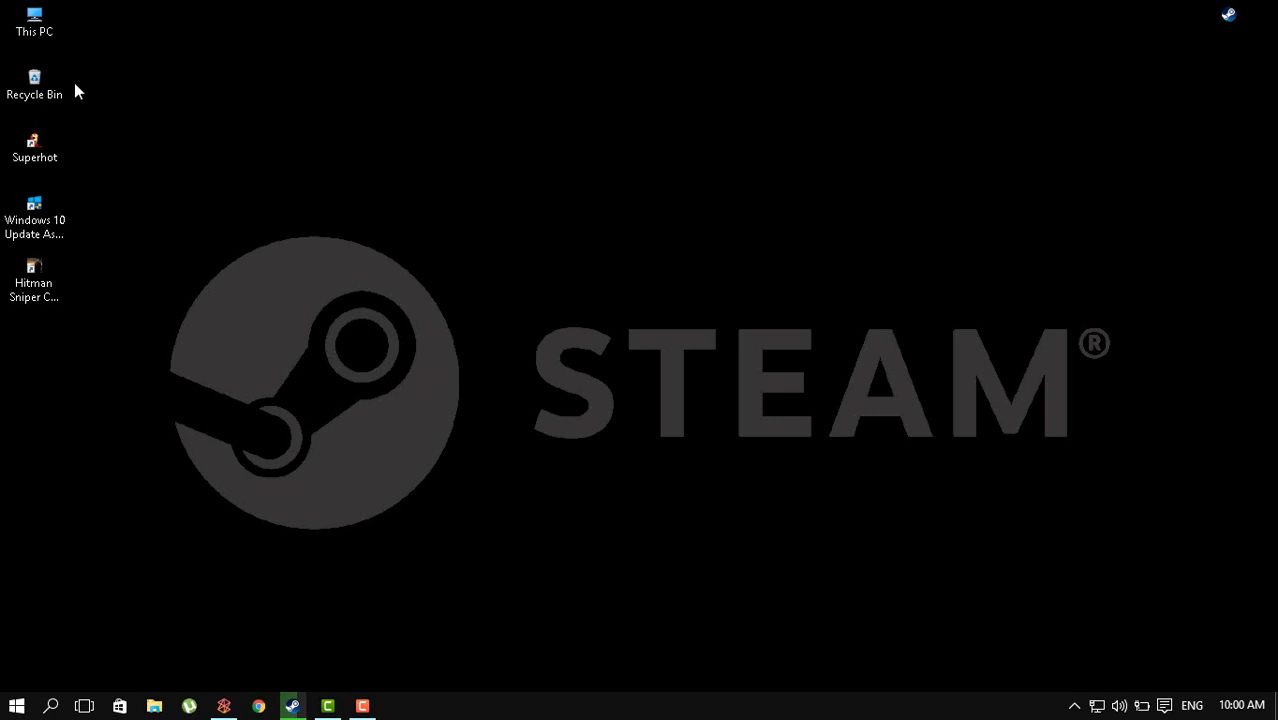
Step: Browse from This PC into D:\Games and look inside the installed Hitman Sniper Challenge folder
{"action": "double_click", "coordinate": [34, 20]}
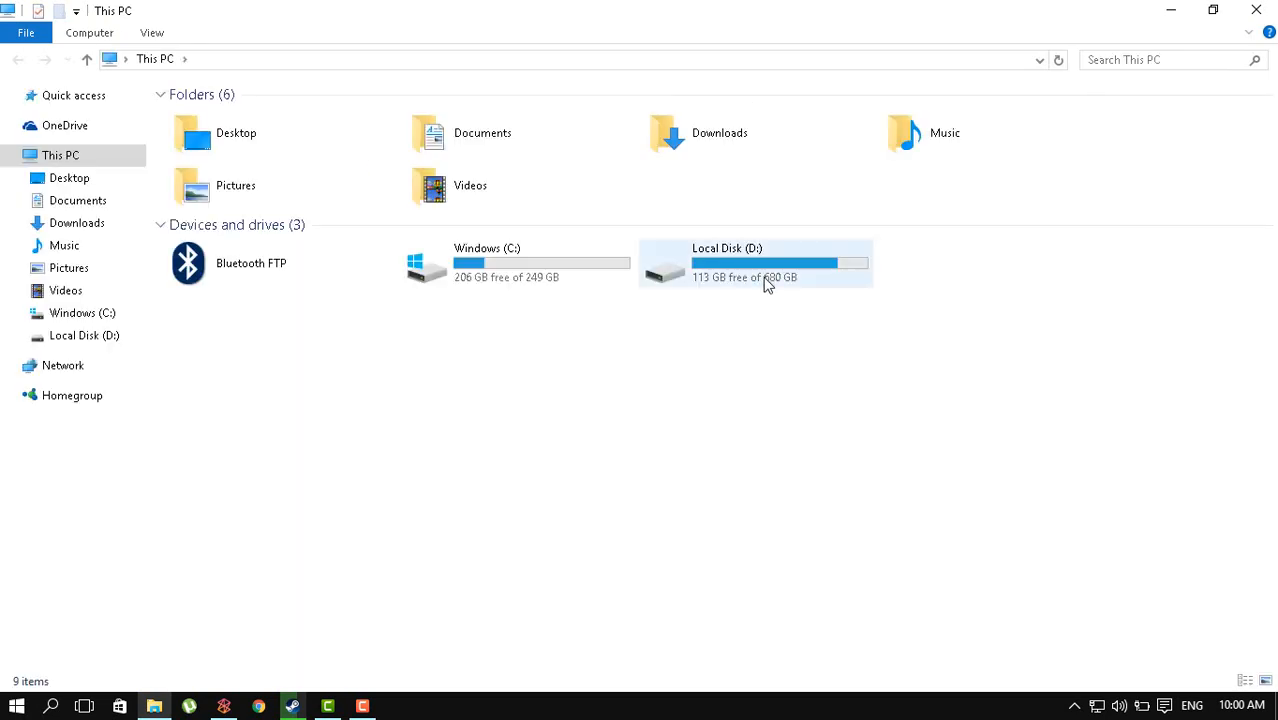
{"action": "double_click", "coordinate": [756, 264]}
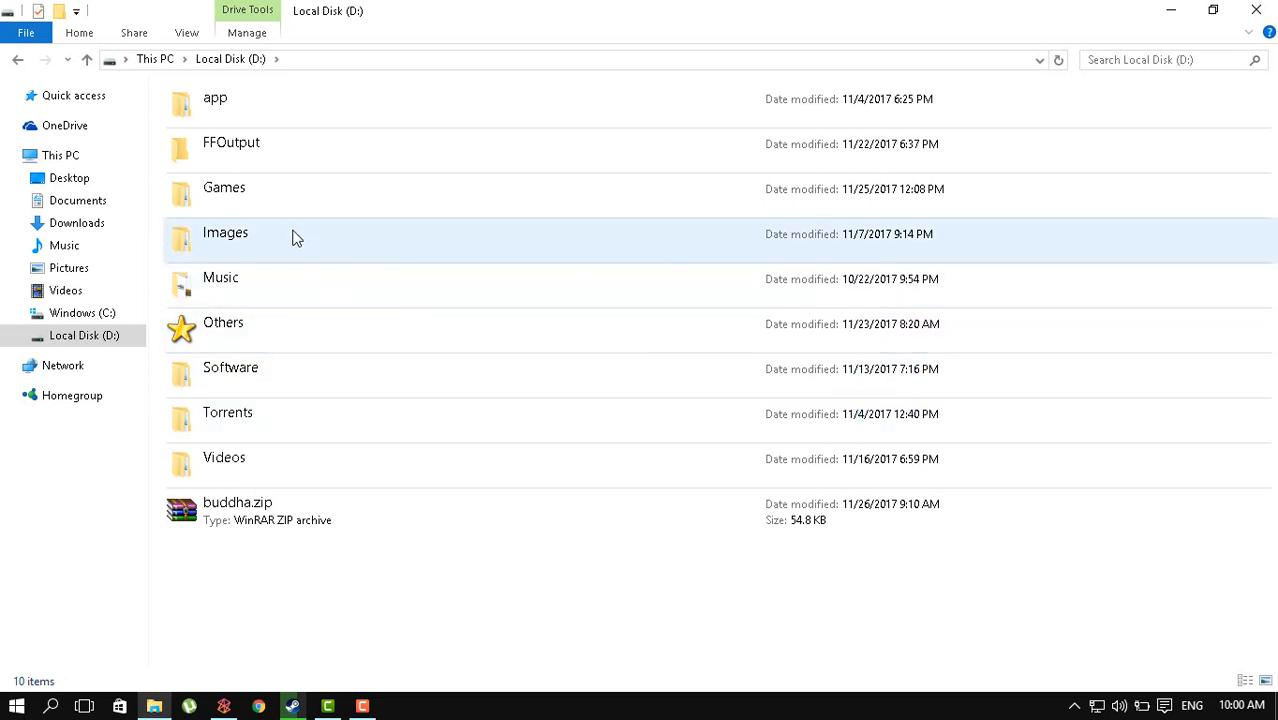
{"action": "double_click", "coordinate": [224, 188]}
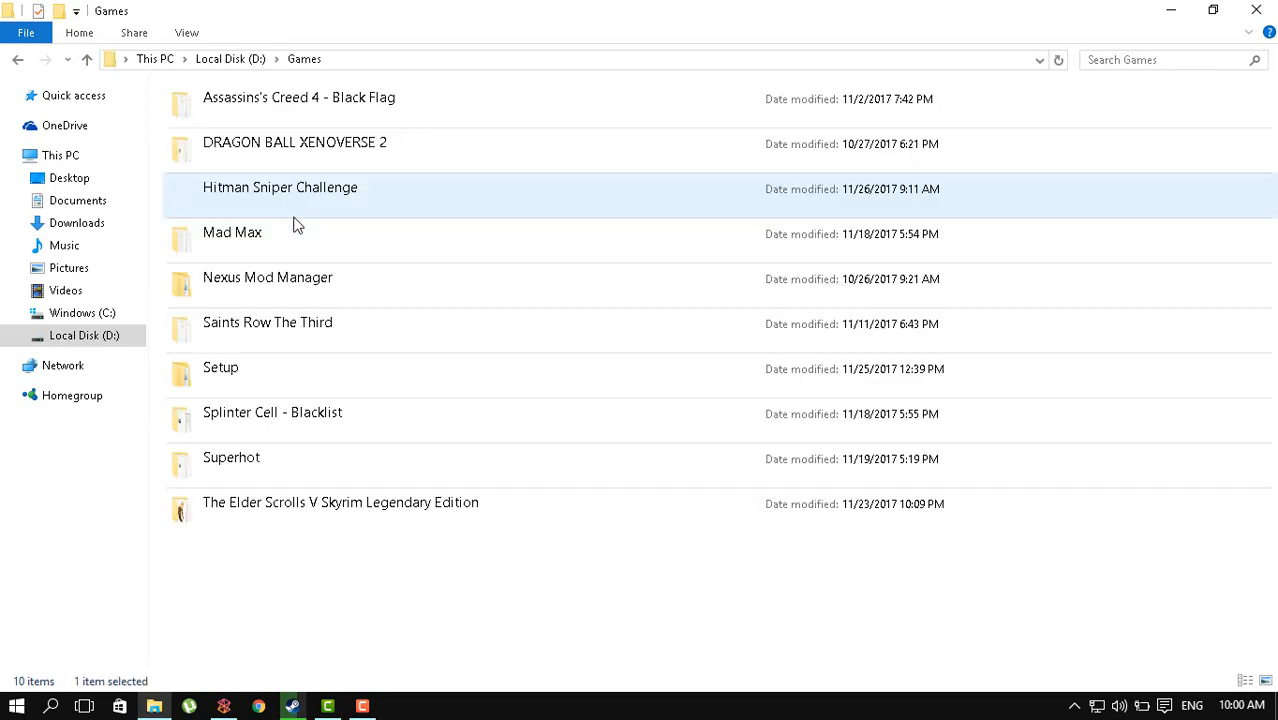
{"action": "double_click", "coordinate": [280, 188]}
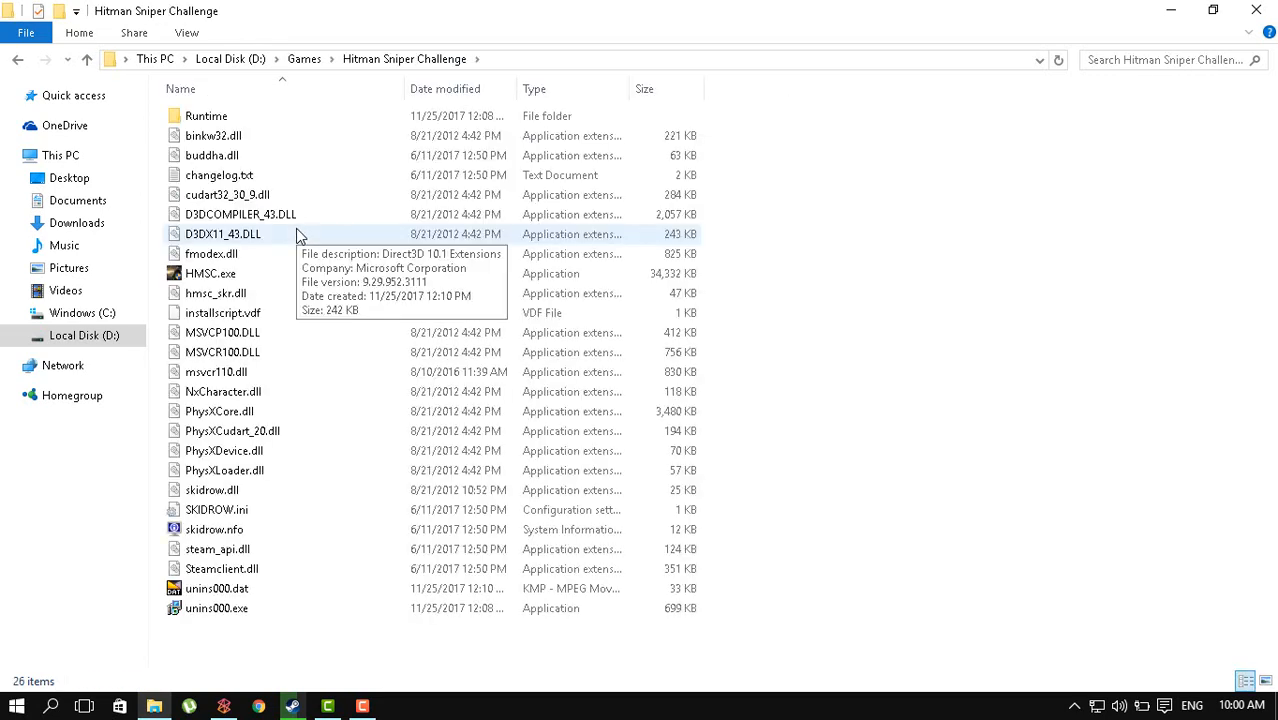
{"action": "mouse_move", "coordinate": [144, 384]}
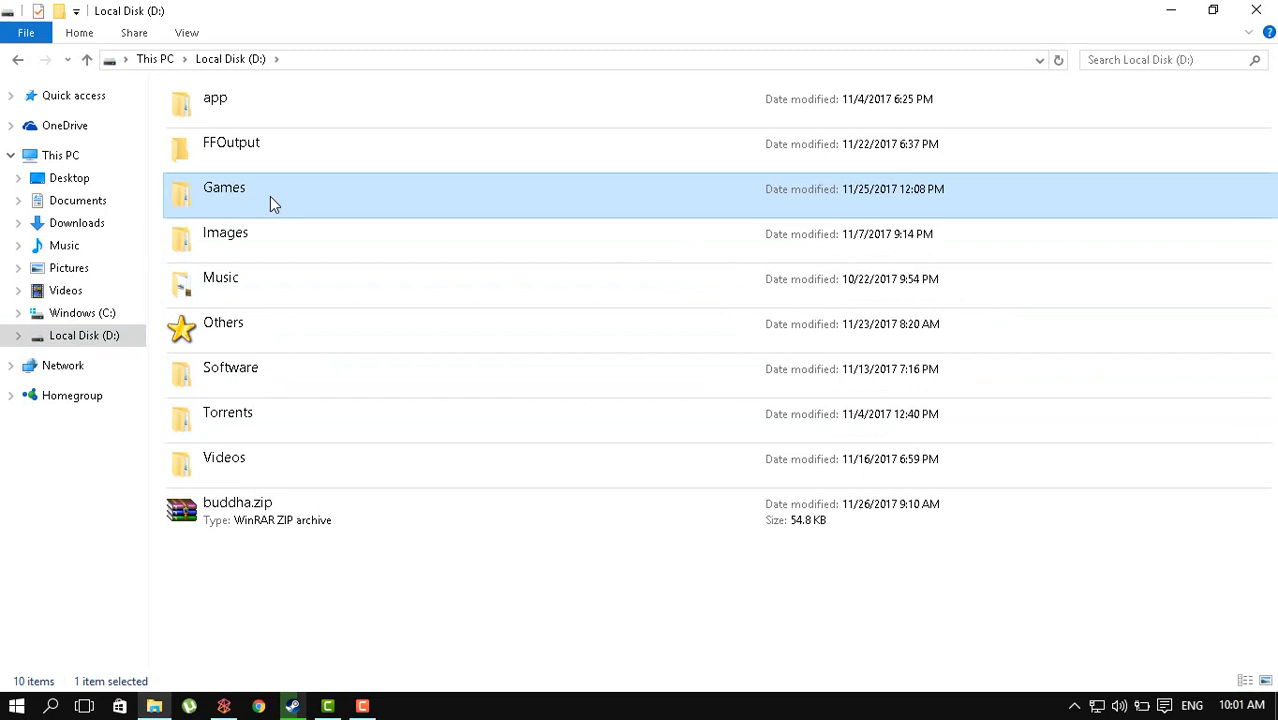
Step: Return to D:\Games and go into the Setup folder of installers
{"action": "double_click", "coordinate": [224, 188]}
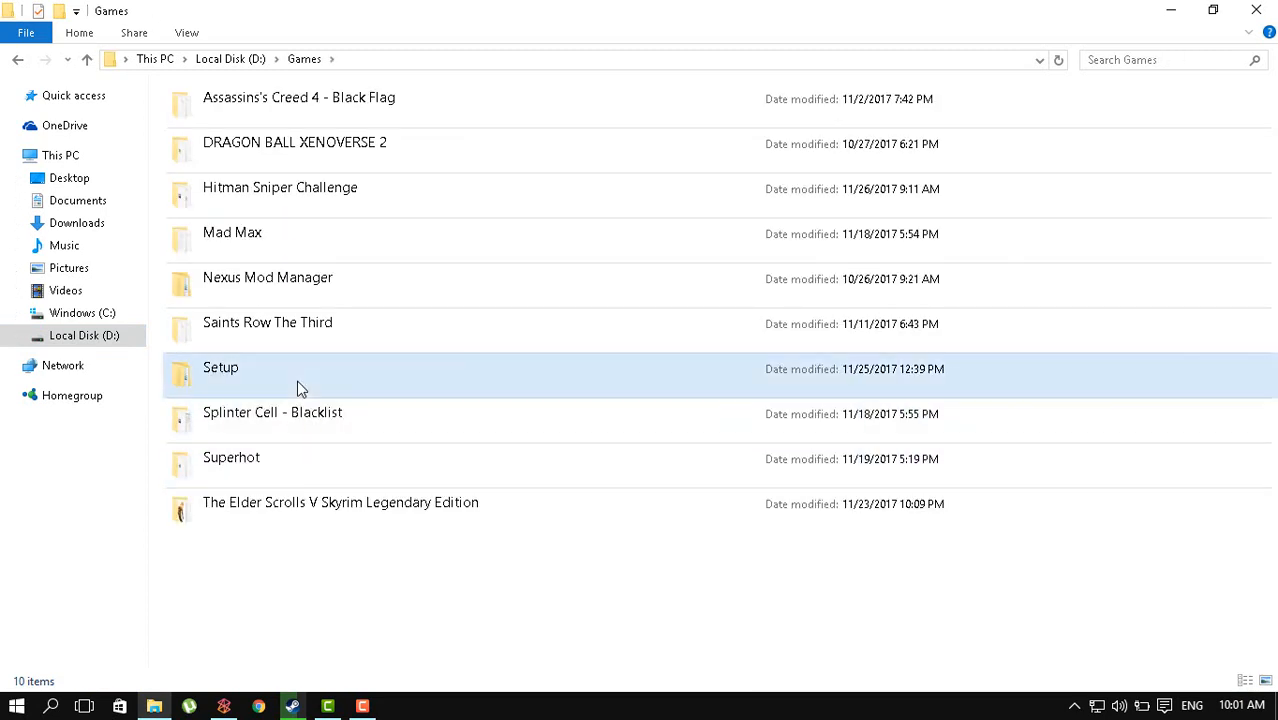
{"action": "double_click", "coordinate": [220, 368]}
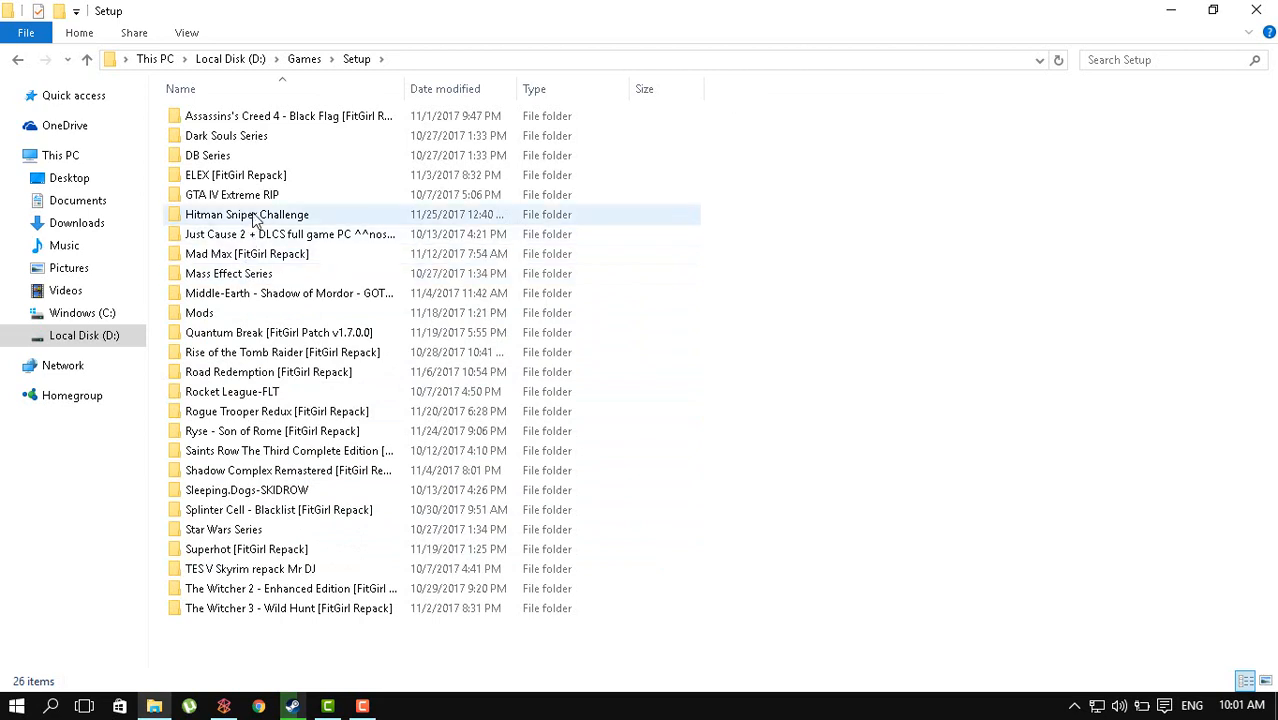
Step: View the SKIDROW fix .7z crack files (buddha.dll, HMSC.exe) in WinRAR, dismissing the license reminder
{"action": "double_click", "coordinate": [246, 214]}
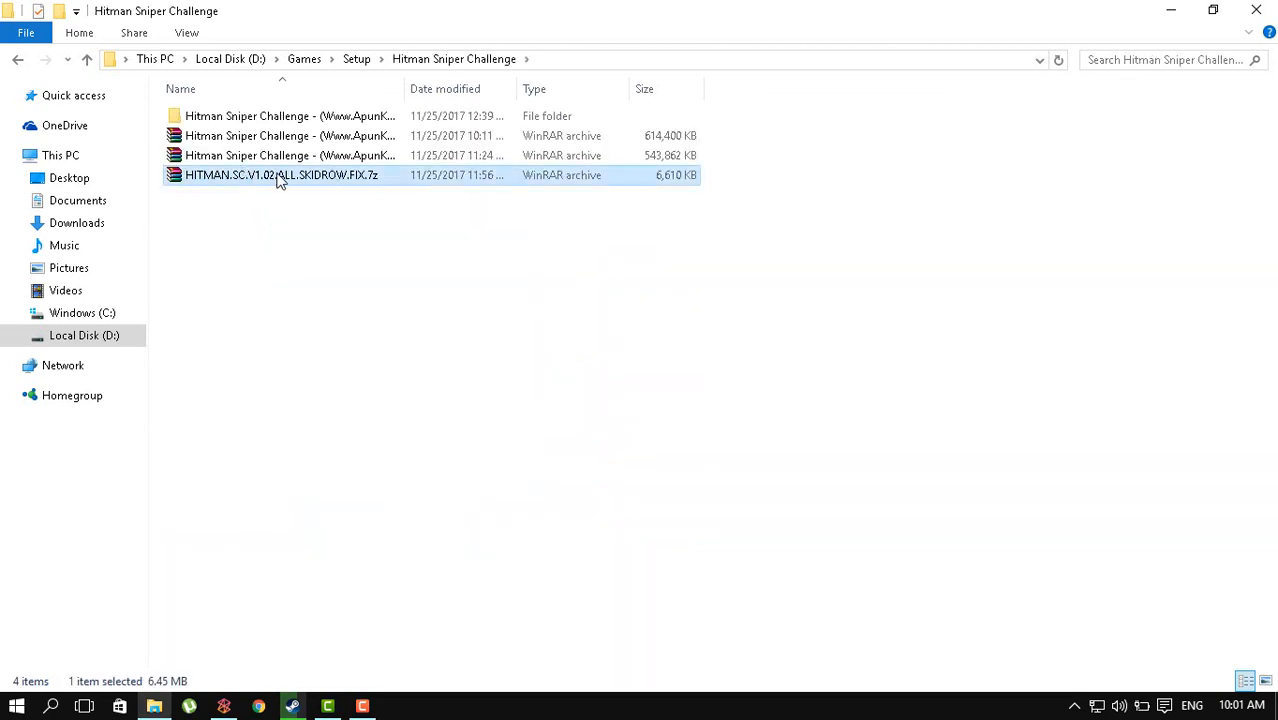
{"action": "double_click", "coordinate": [280, 176]}
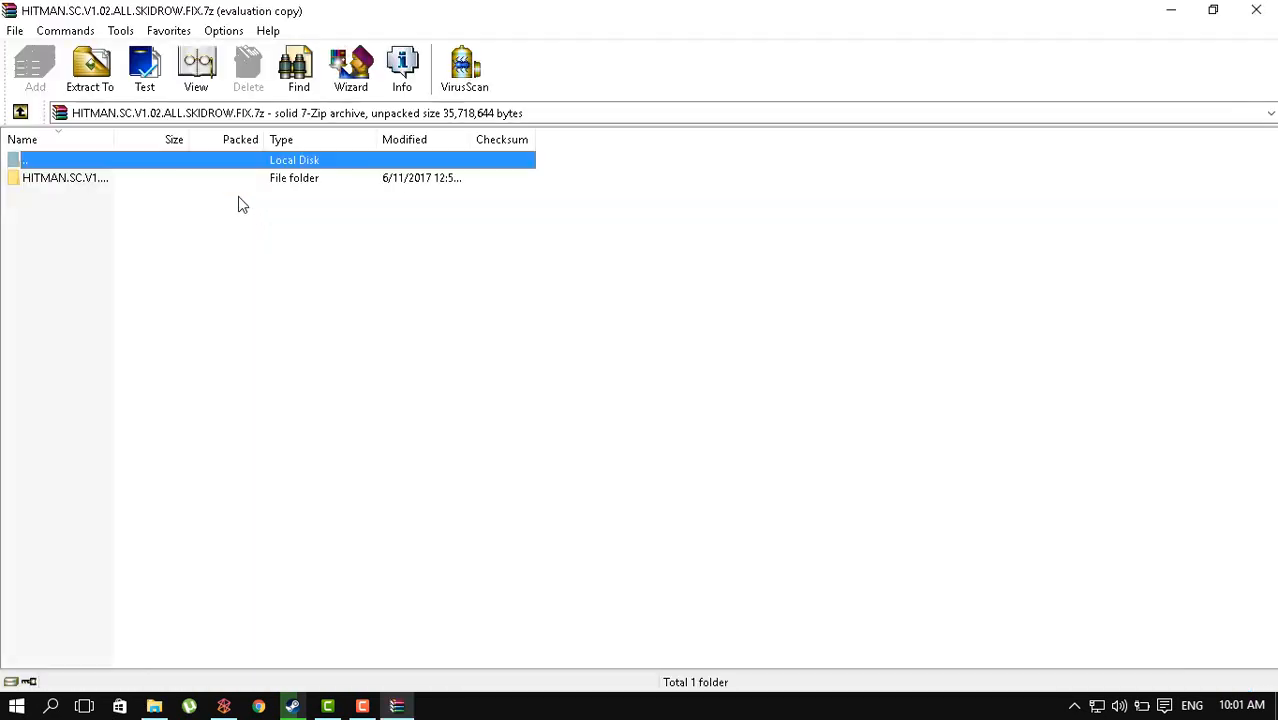
{"action": "double_click", "coordinate": [64, 176]}
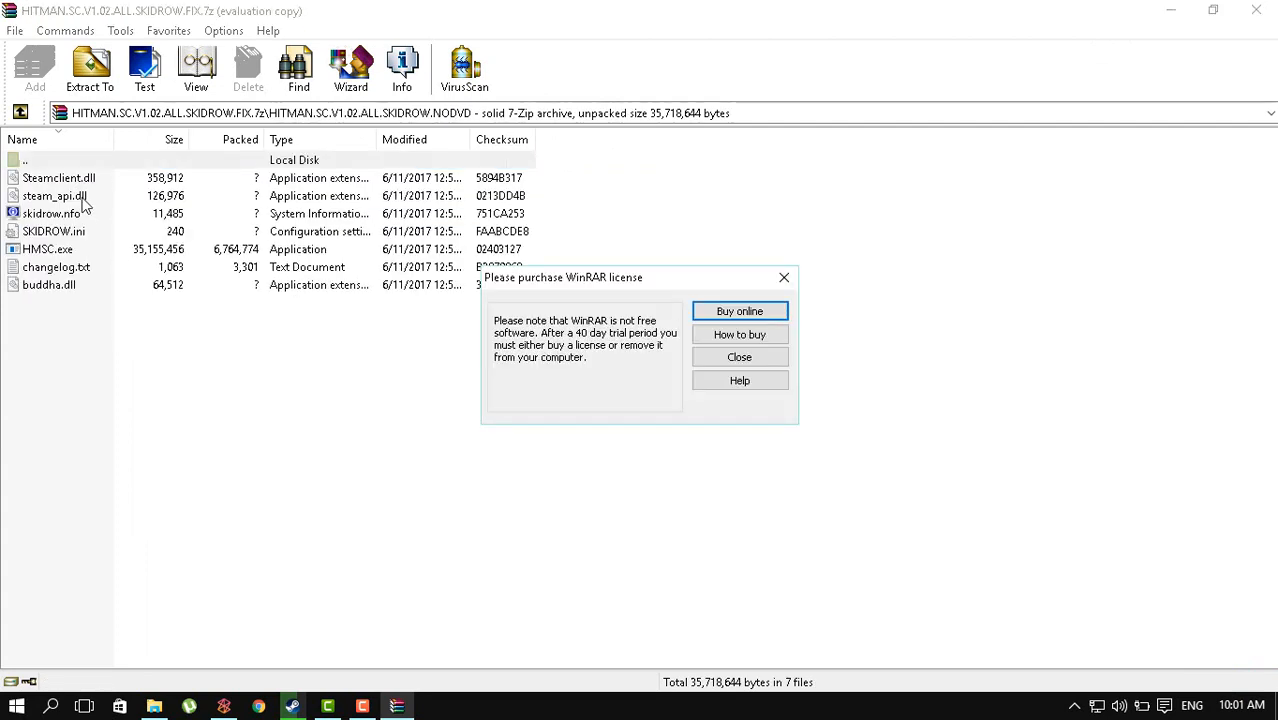
{"action": "left_click", "coordinate": [740, 356]}
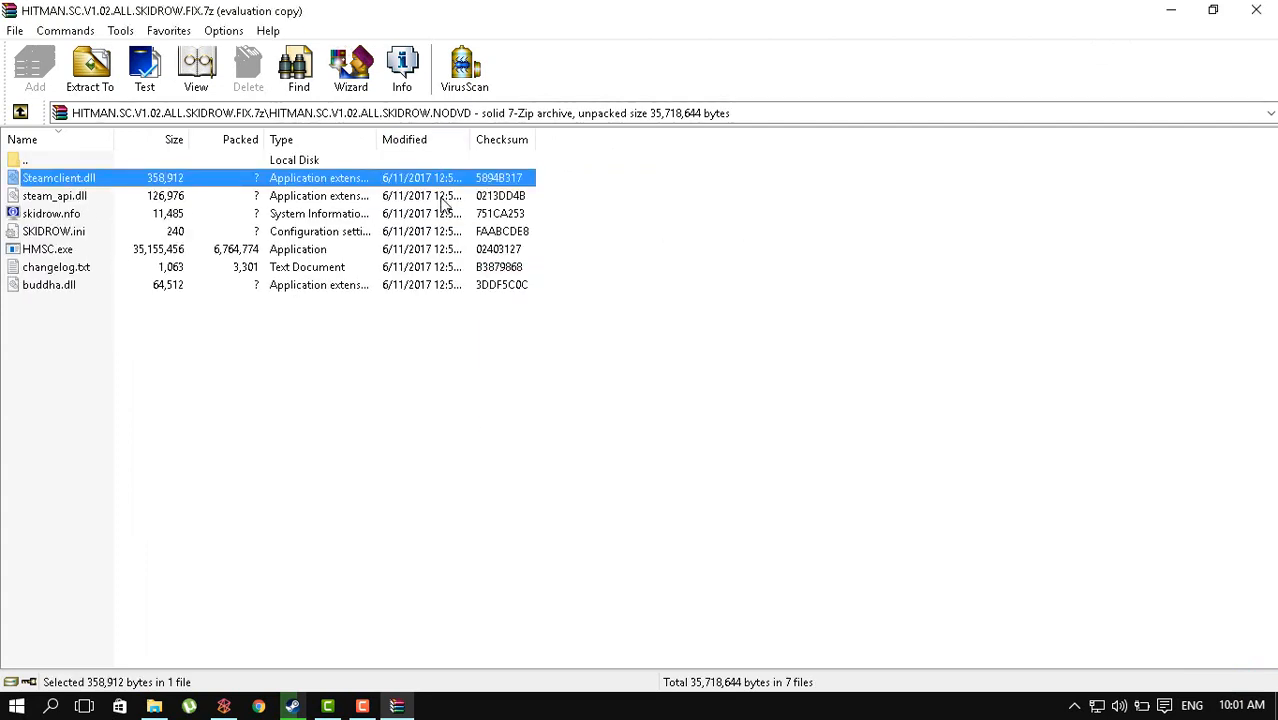
{"action": "left_click", "coordinate": [54, 232]}
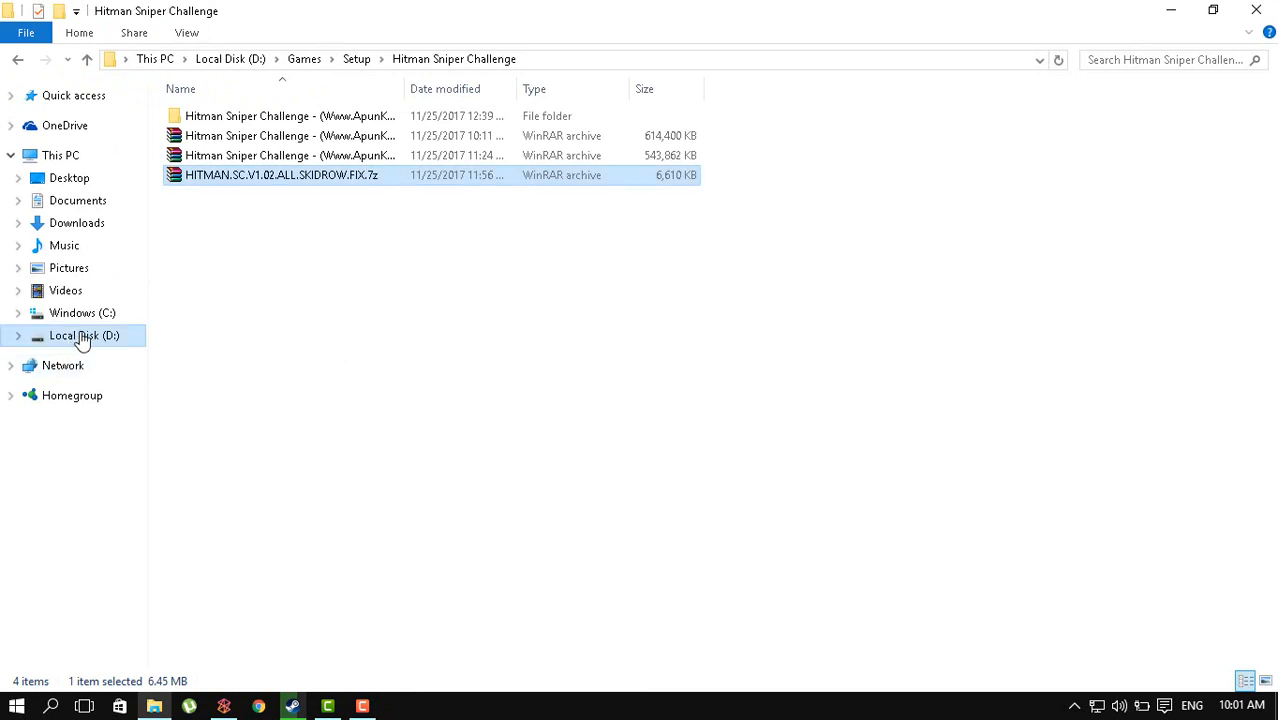
{"action": "mouse_move", "coordinate": [108, 336]}
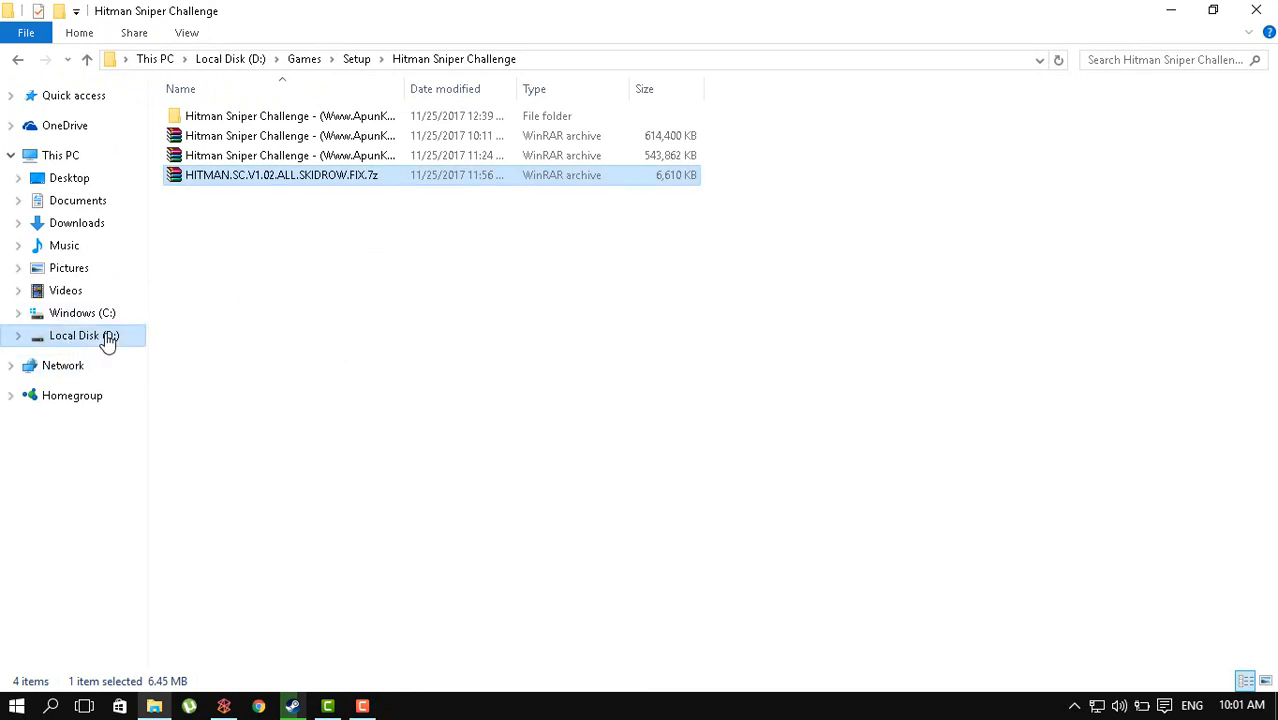
Step: Reopen the installed game folder and set HMSC.exe to Windows 95 compatibility mode
{"action": "left_click", "coordinate": [304, 60]}
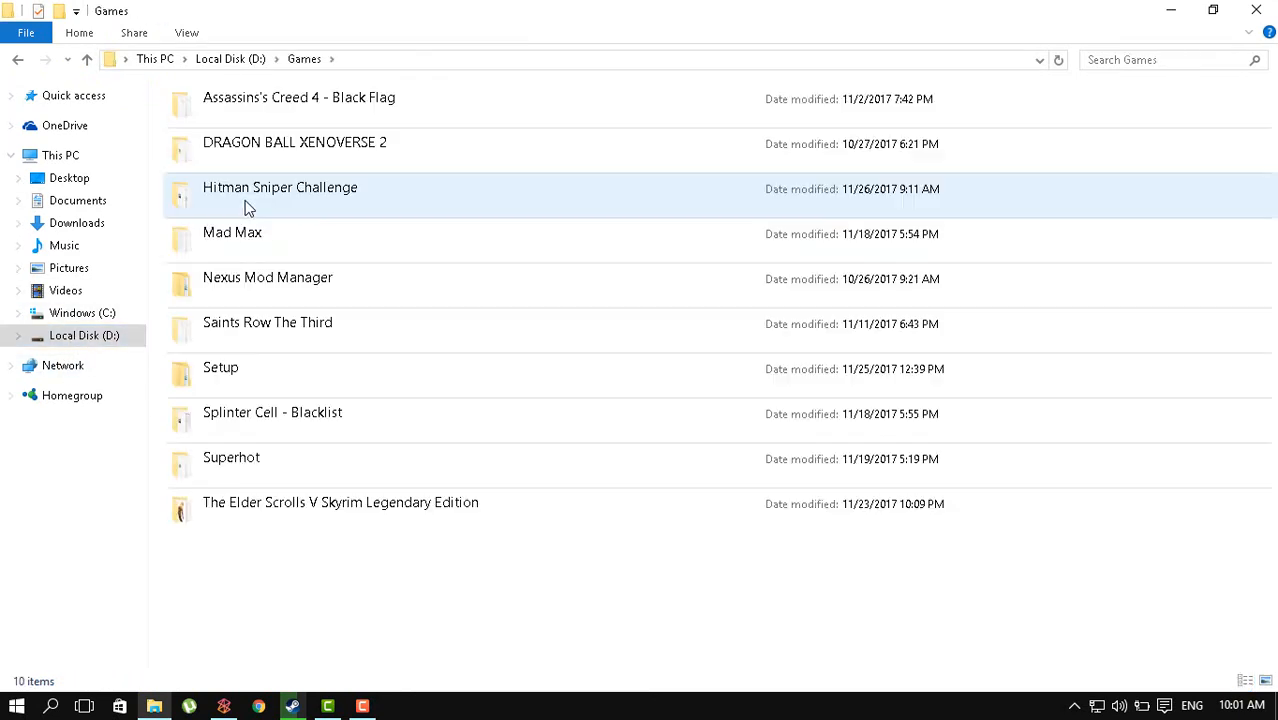
{"action": "double_click", "coordinate": [280, 188]}
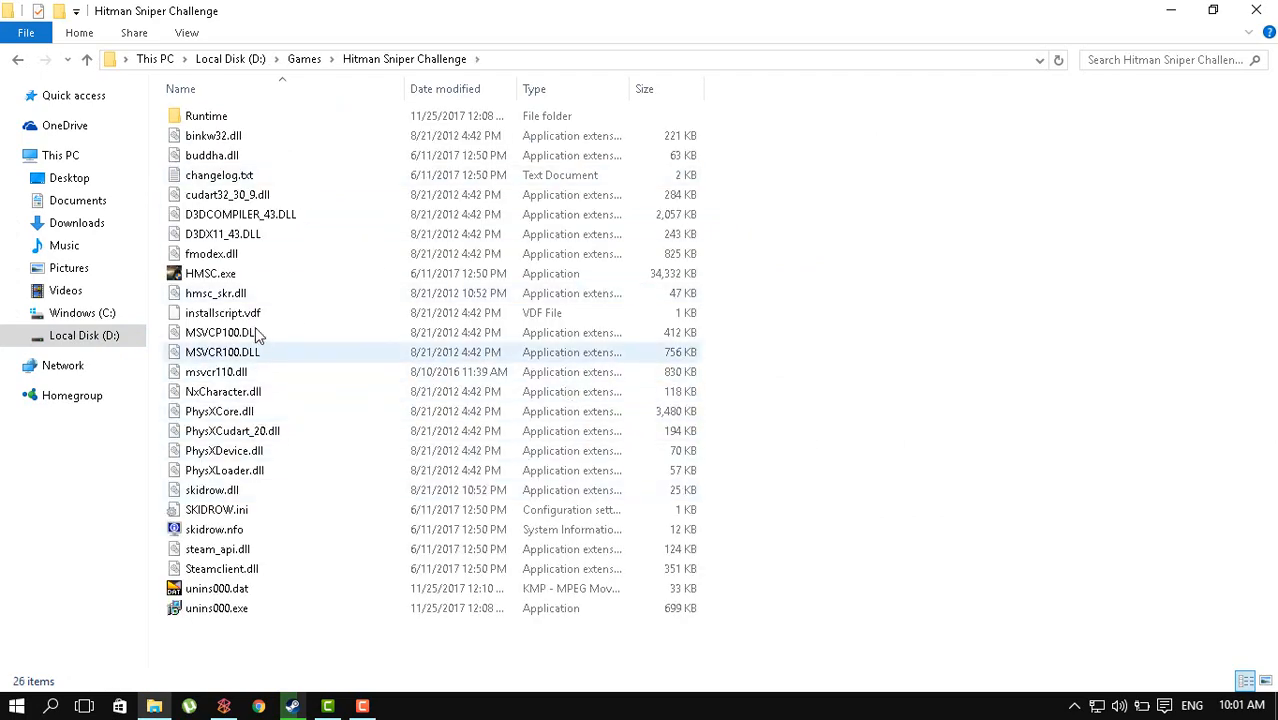
{"action": "left_click", "coordinate": [210, 272]}
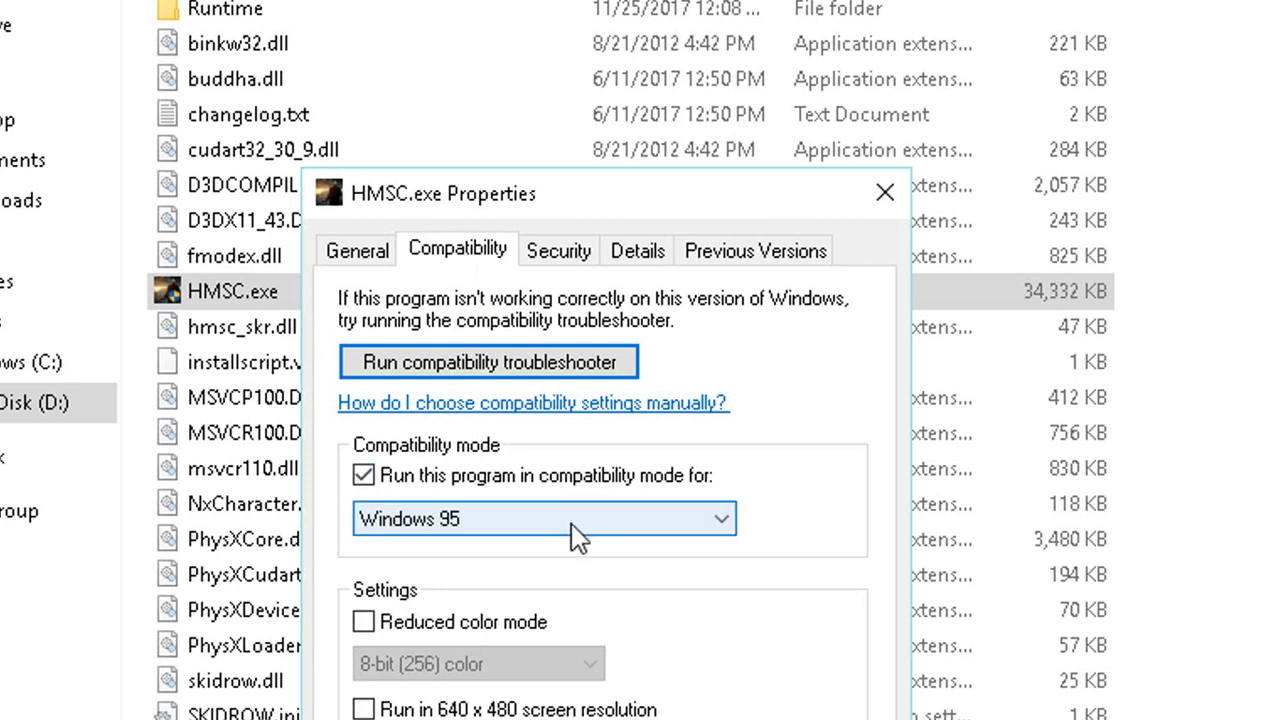
{"action": "mouse_move", "coordinate": [540, 524]}
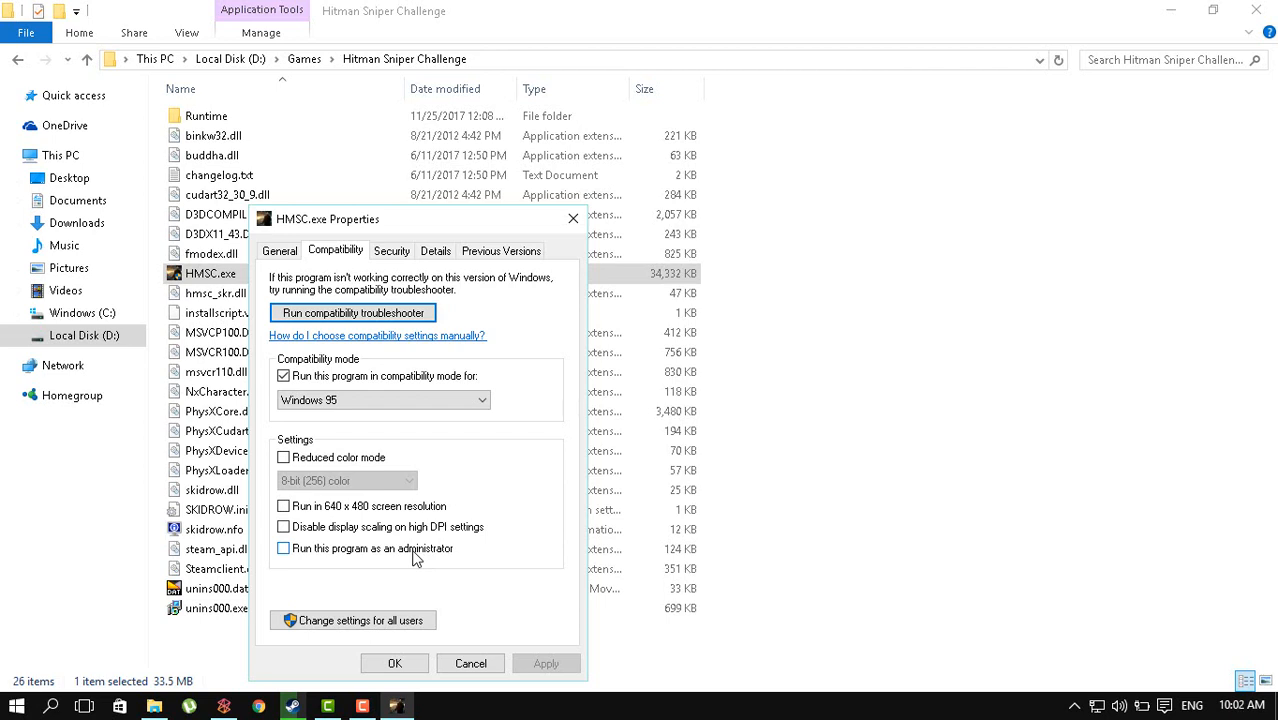
Step: Confirm the HMSC.exe compatibility settings and return to the game folder's file list
{"action": "left_click_drag", "start_coordinate": [328, 218], "coordinate": [656, 208]}
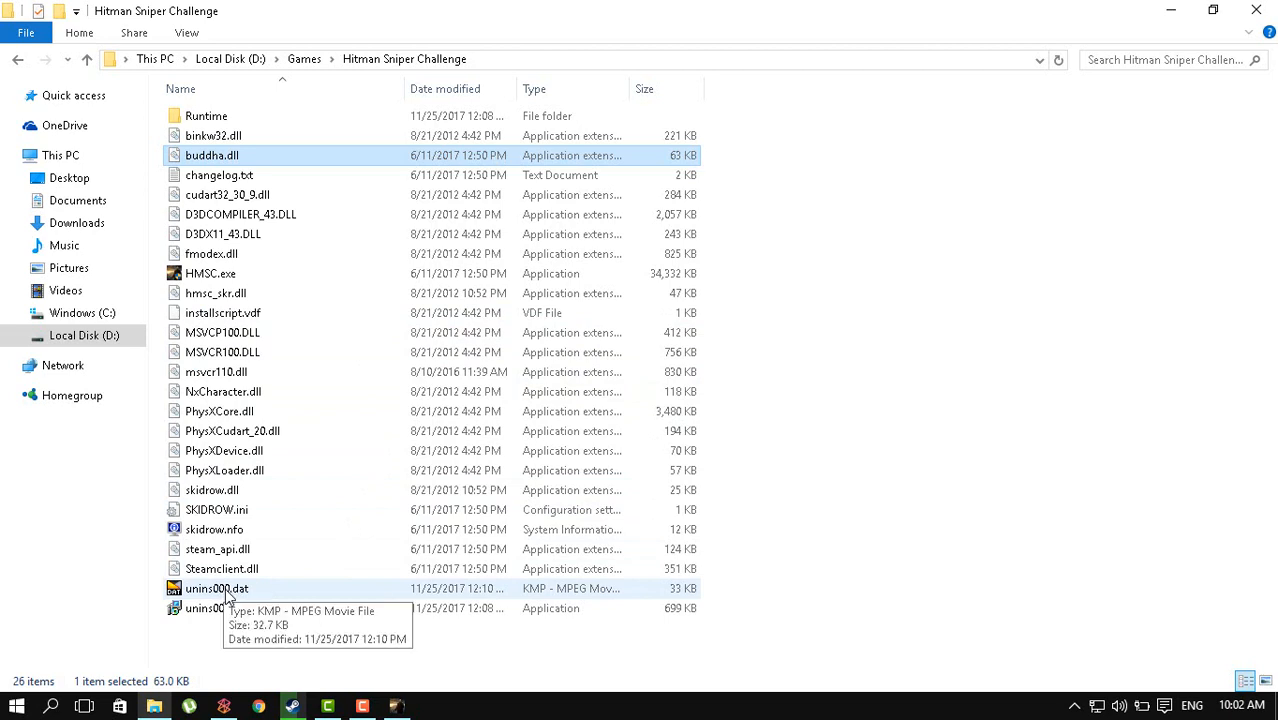
{"action": "mouse_move", "coordinate": [262, 316]}
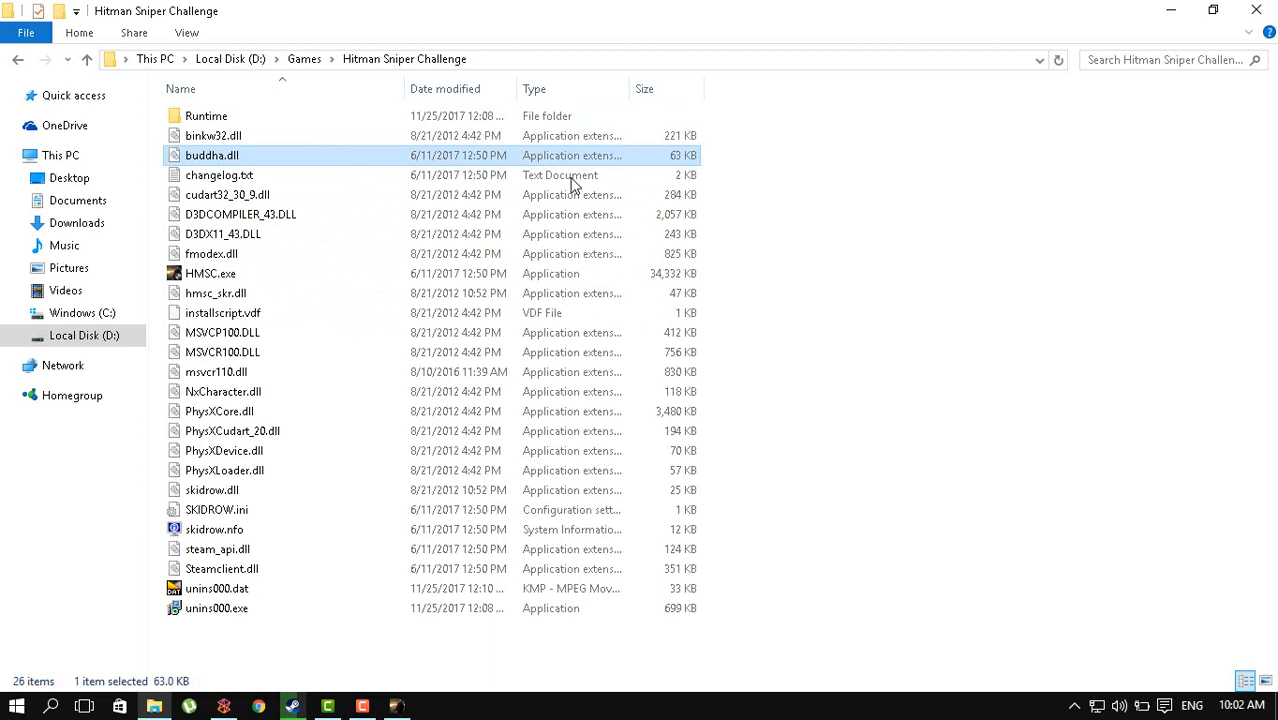
{"action": "mouse_move", "coordinate": [538, 272]}
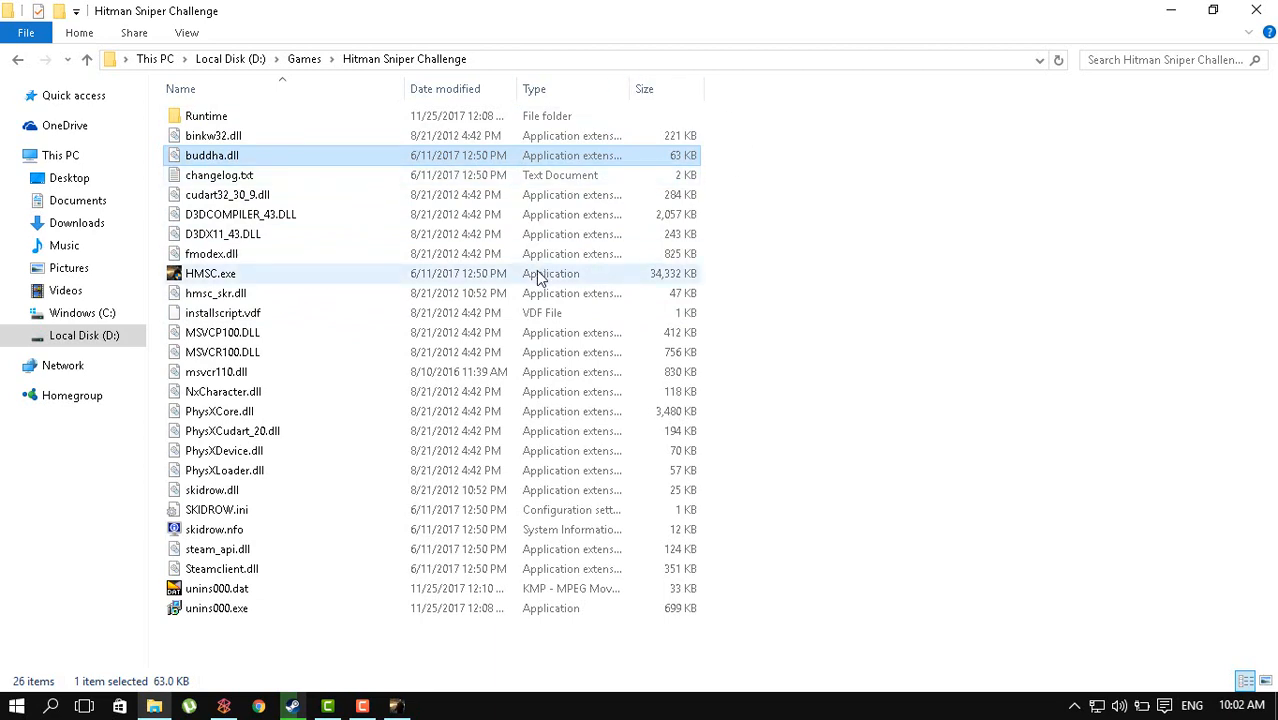
{"action": "mouse_move", "coordinate": [418, 432]}
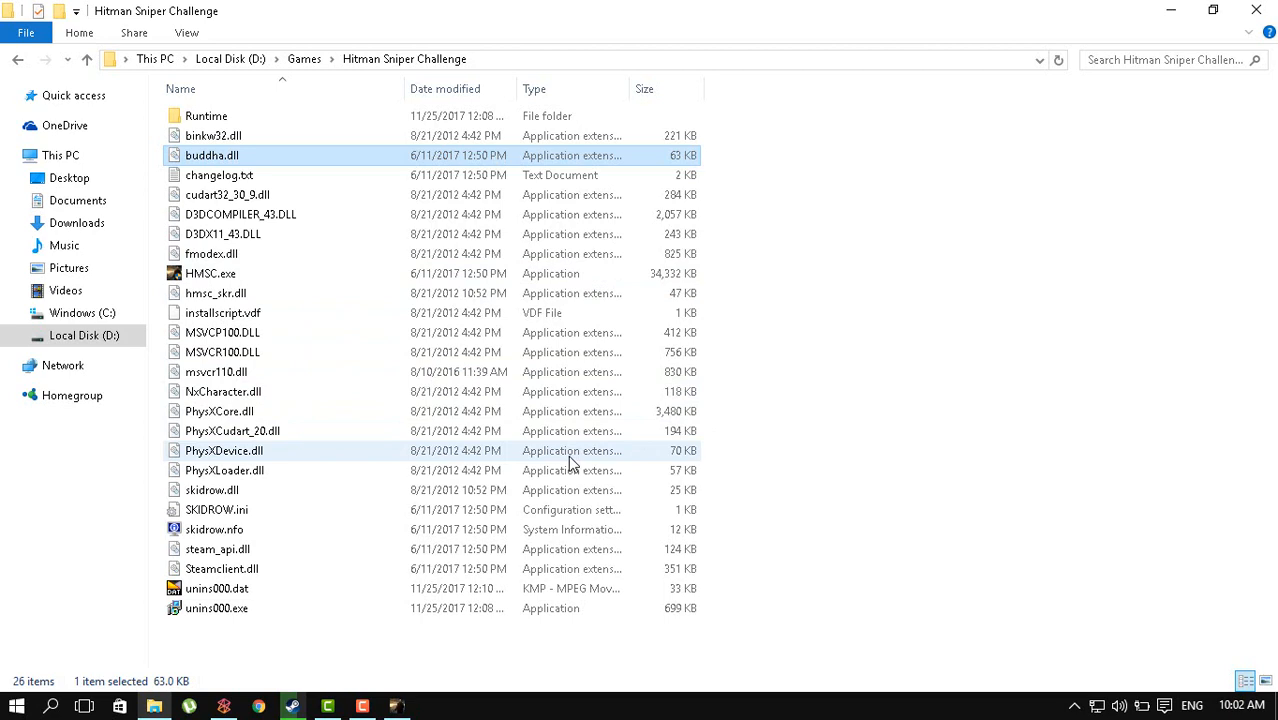
{"action": "mouse_move", "coordinate": [890, 456]}
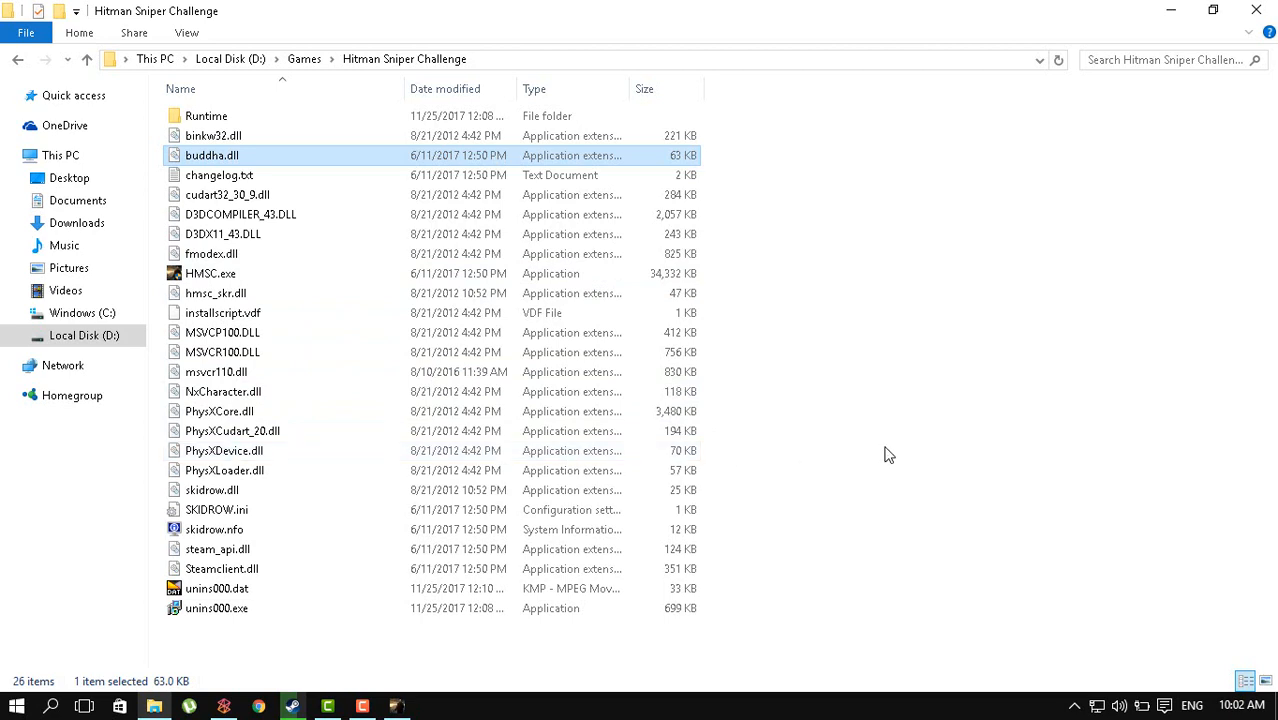
{"action": "mouse_move", "coordinate": [820, 312]}
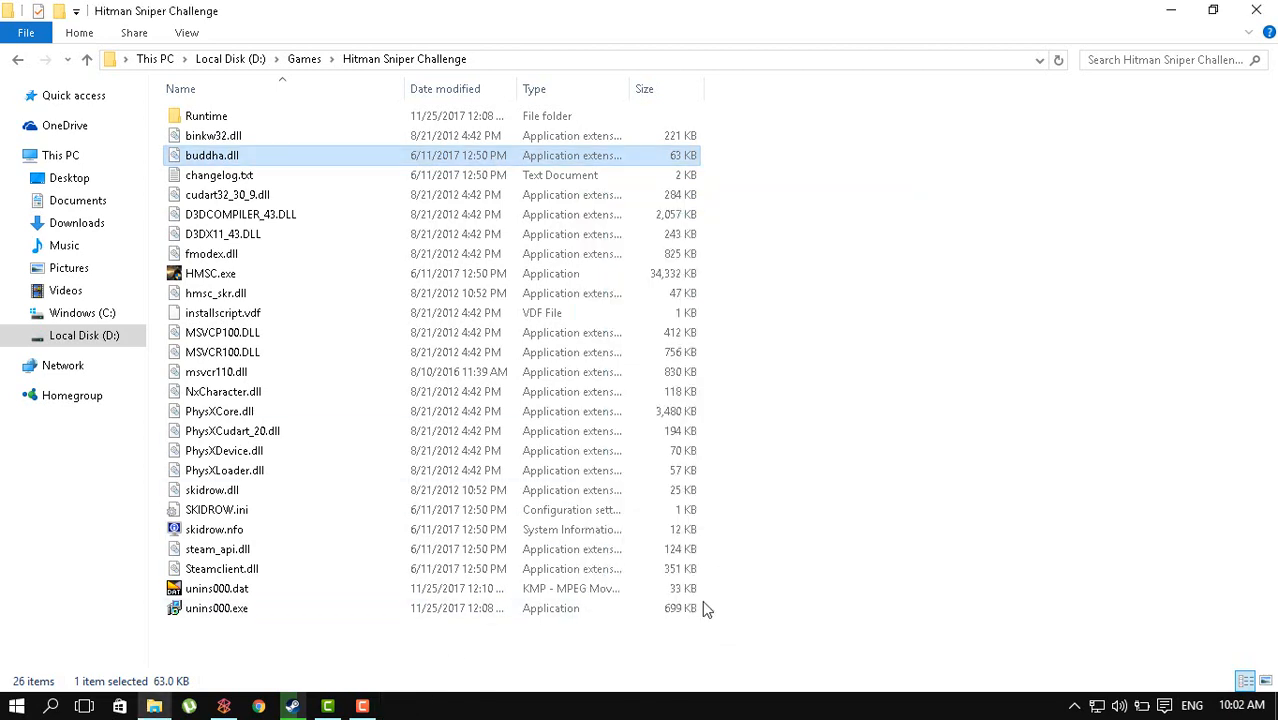
Step: Locate the lingering Hitman: Sniper Challenge background process in Task Manager and end it
{"action": "left_click", "coordinate": [210, 272]}
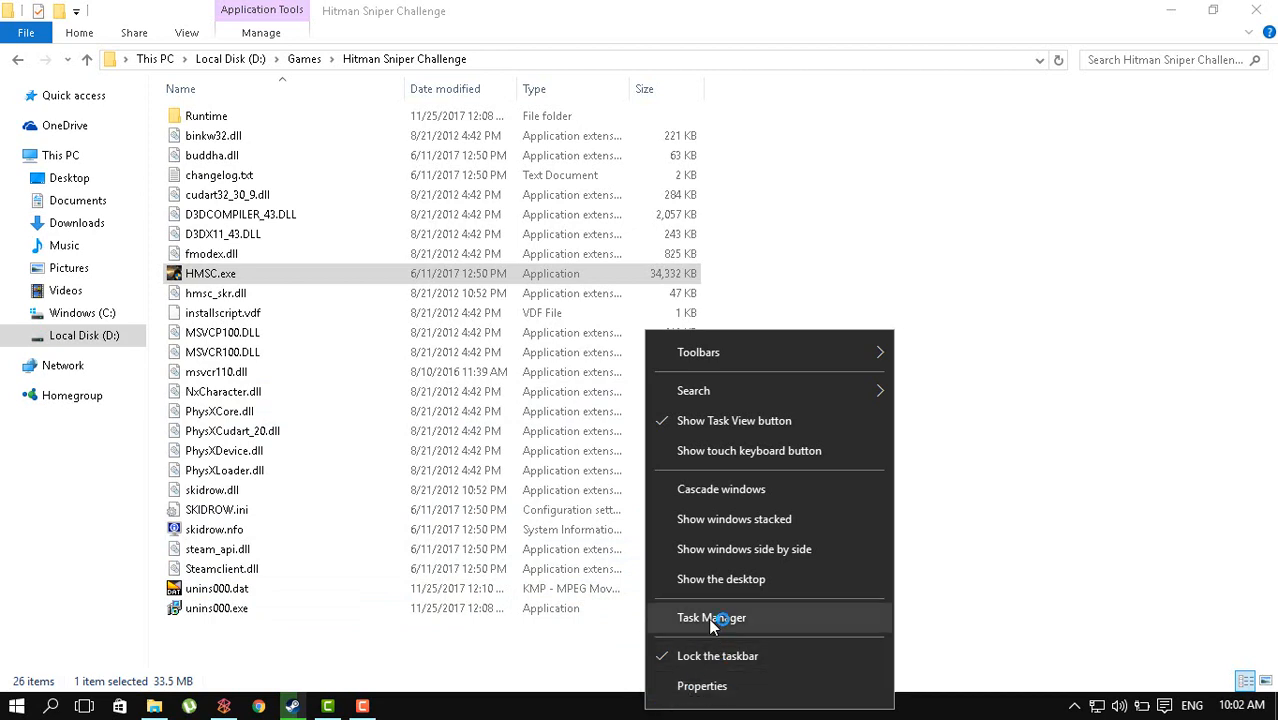
{"action": "left_click", "coordinate": [712, 616]}
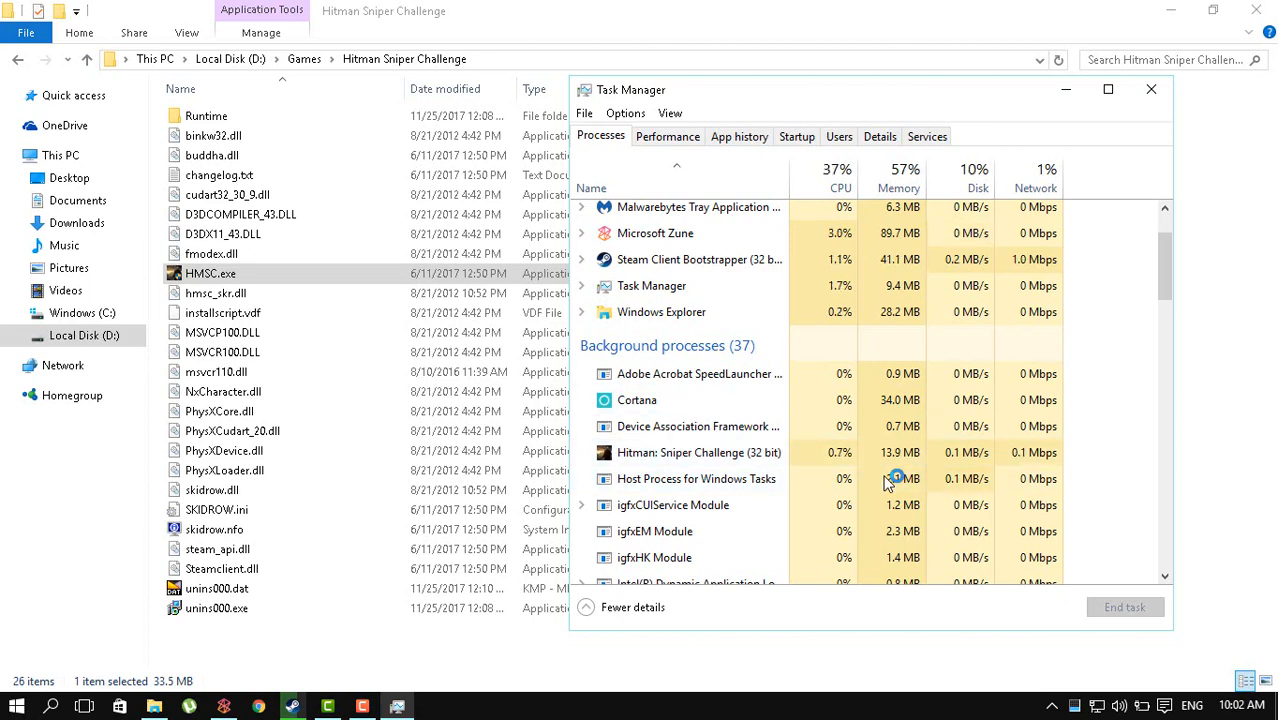
{"action": "left_click", "coordinate": [1150, 88]}
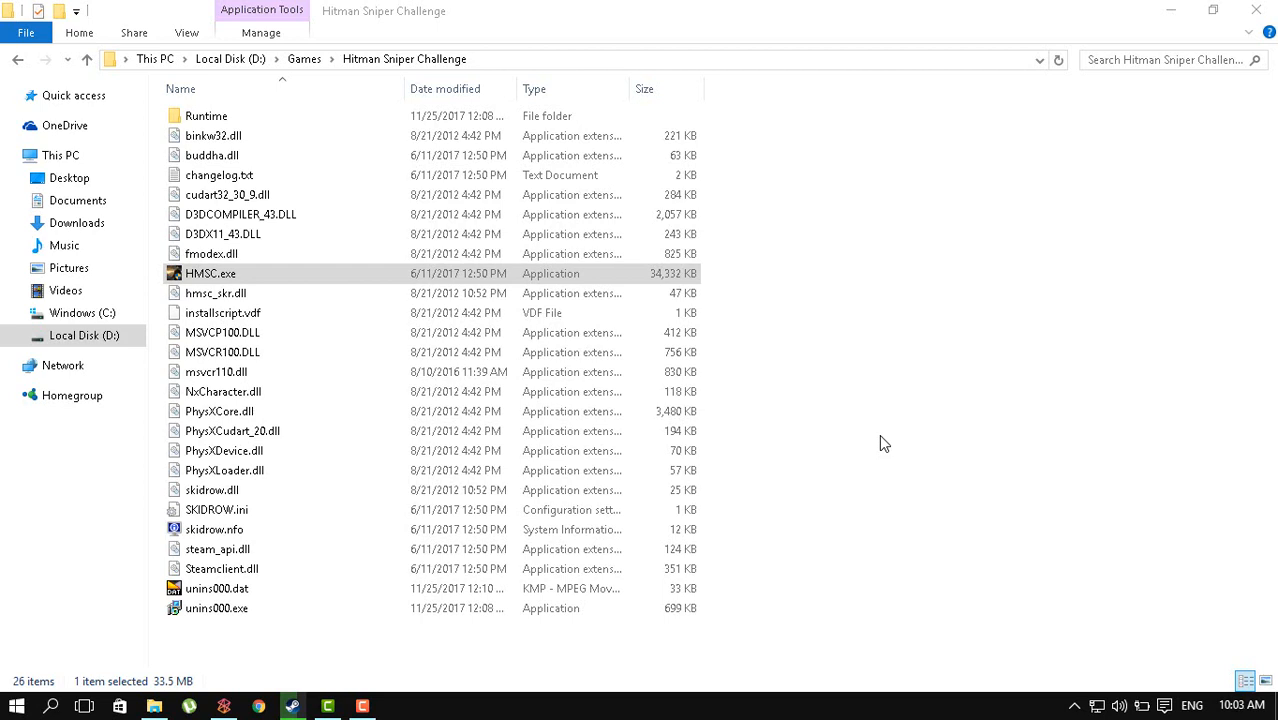
{"action": "mouse_move", "coordinate": [856, 478]}
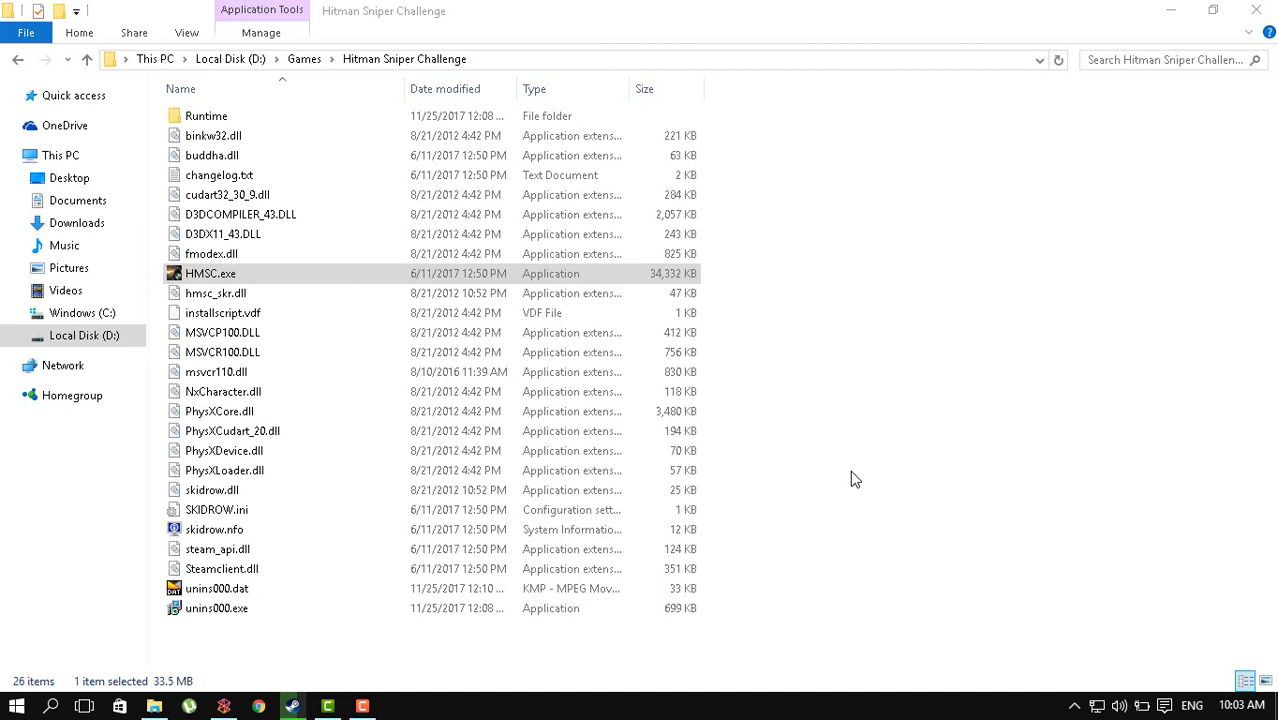
{"action": "mouse_move", "coordinate": [810, 504]}
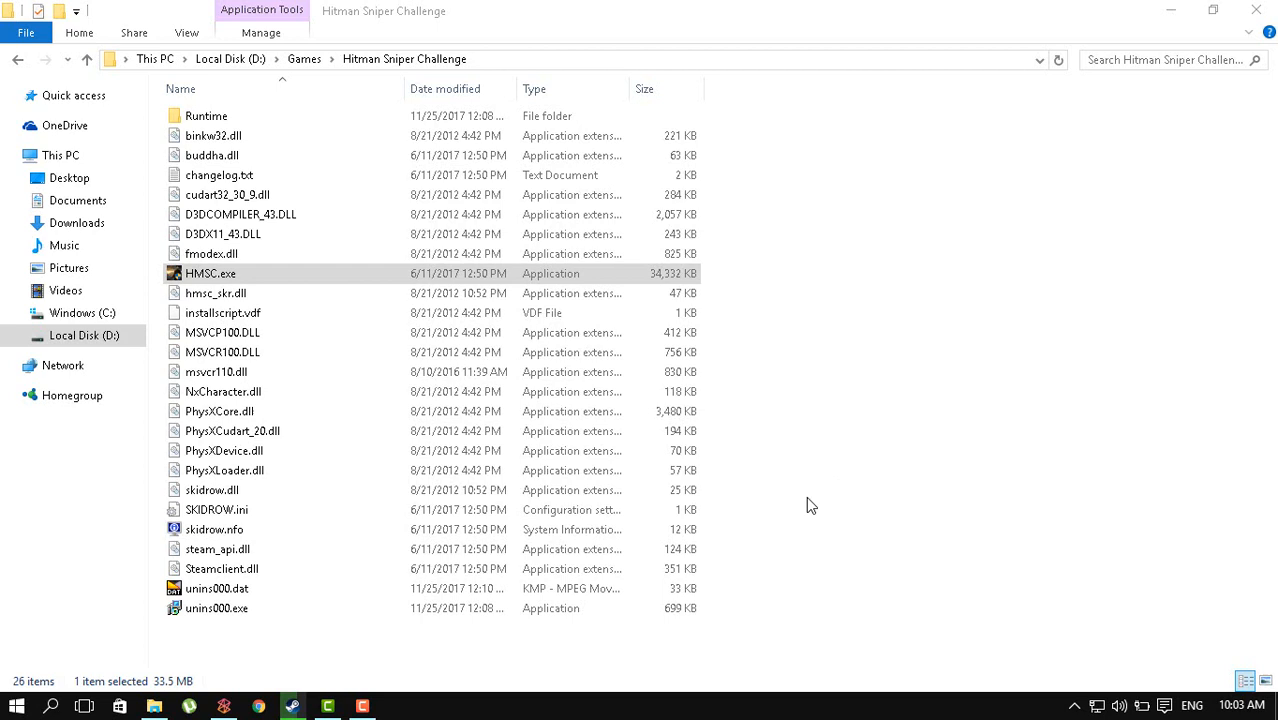
{"action": "mouse_move", "coordinate": [790, 520]}
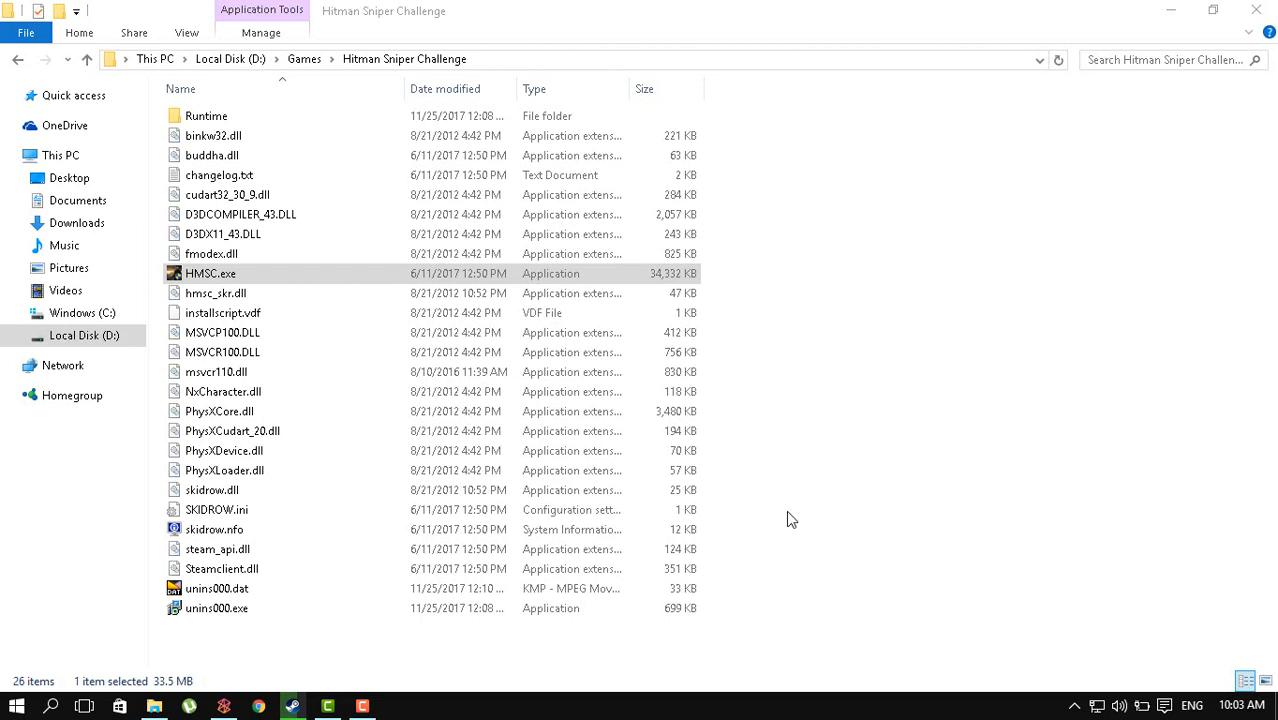
Step: Launch HMSC.exe so the Hitman: Sniper Challenge configuration window appears
{"action": "double_click", "coordinate": [210, 272]}
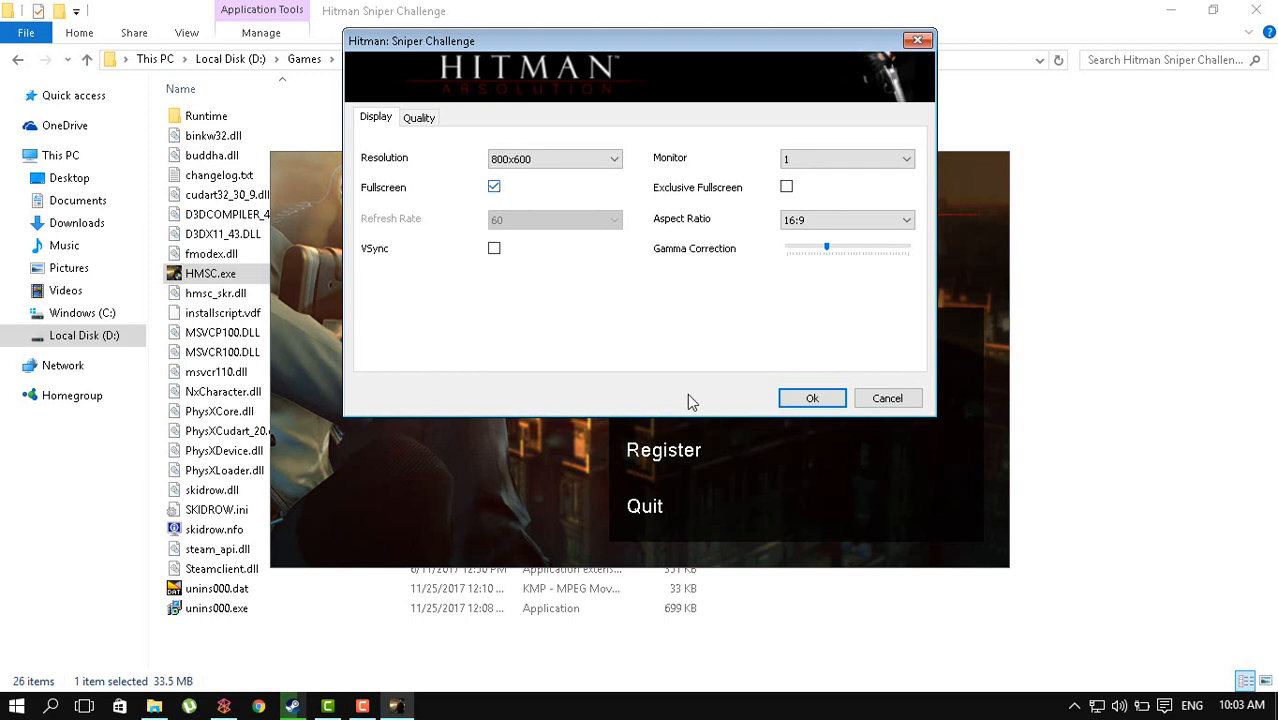
Step: Review the launcher's display and graphics quality settings and confirm them
{"action": "left_click", "coordinate": [494, 186]}
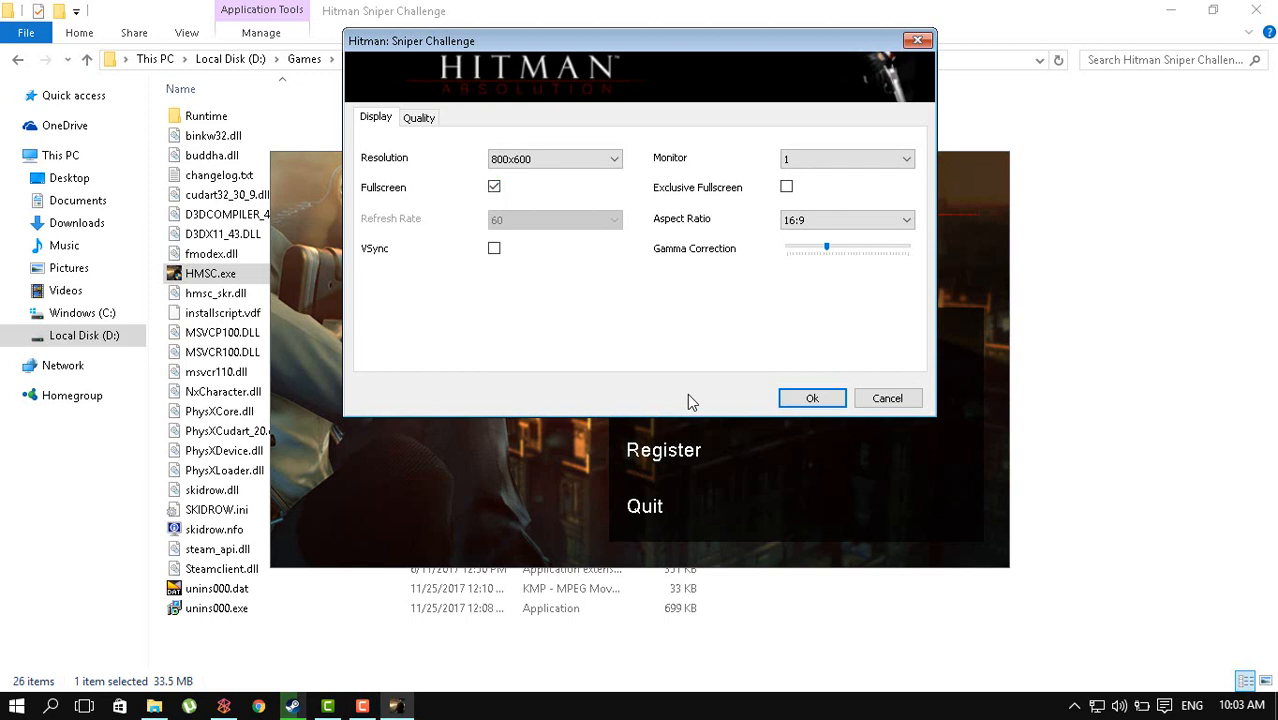
{"action": "left_click", "coordinate": [420, 116]}
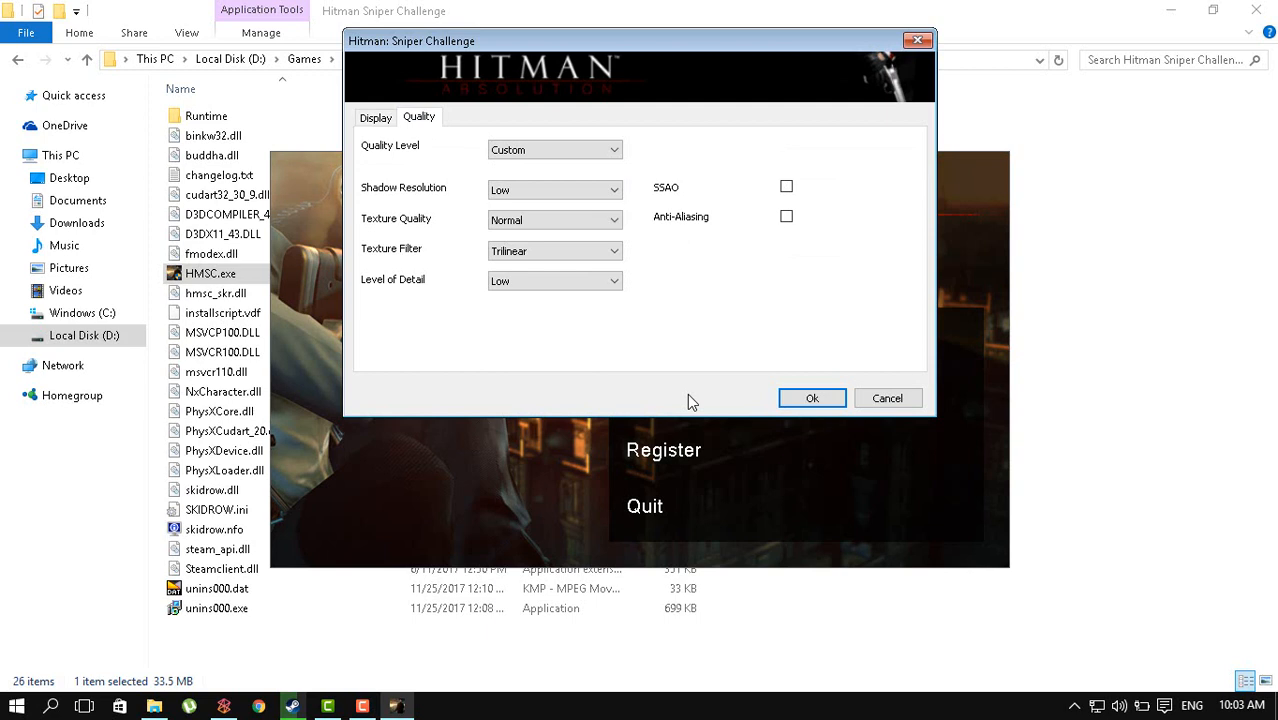
{"action": "left_click", "coordinate": [812, 398]}
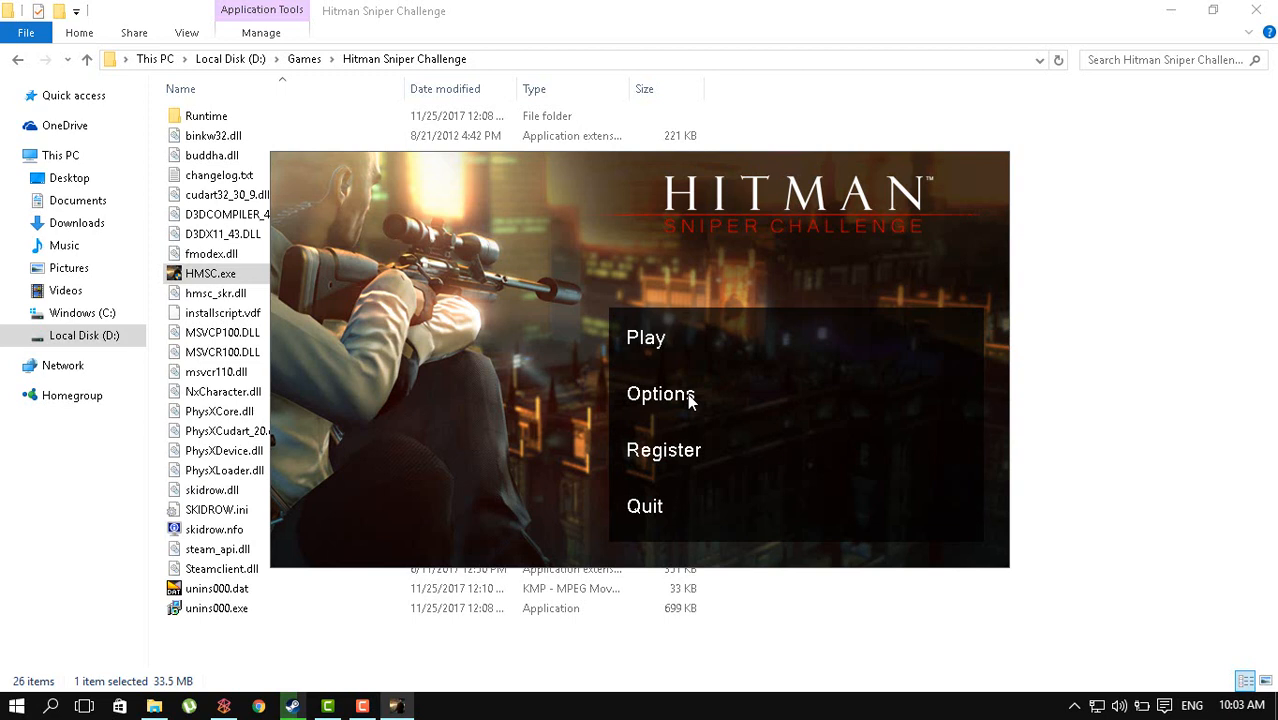
Step: Turn off Fullscreen in the display options and start the game to its splash screen
{"action": "left_click", "coordinate": [660, 392]}
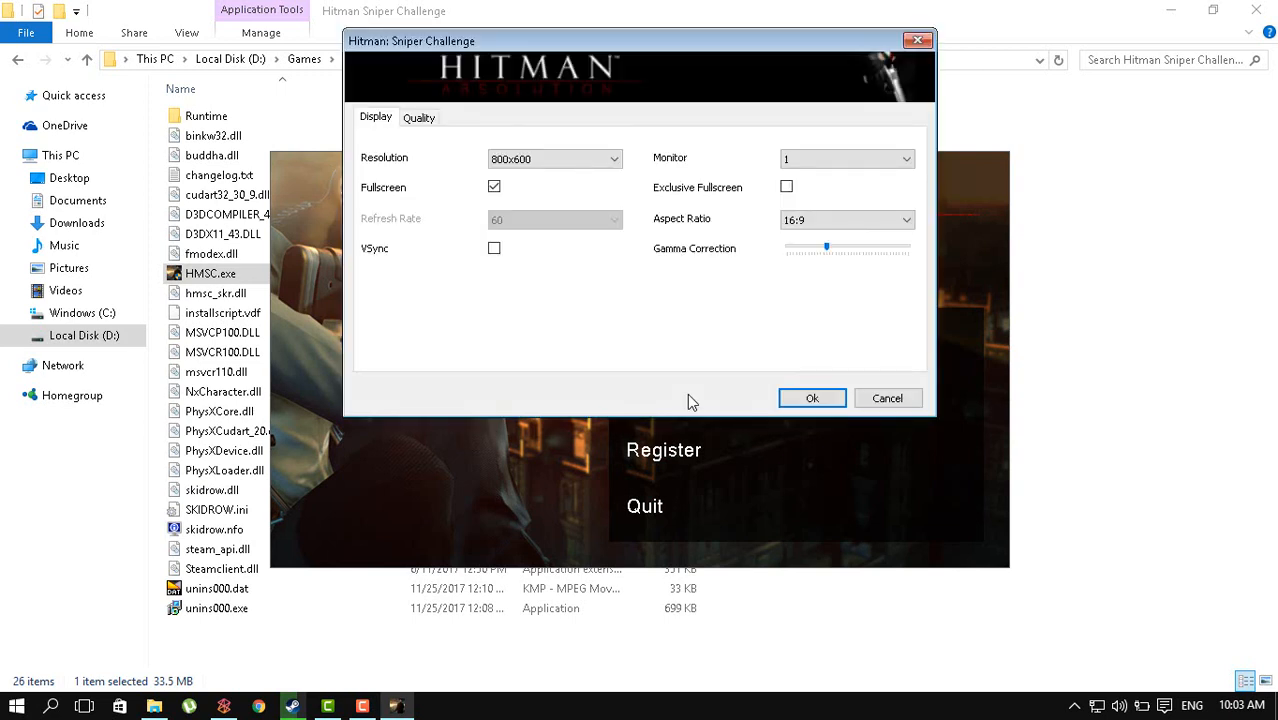
{"action": "left_click", "coordinate": [494, 188]}
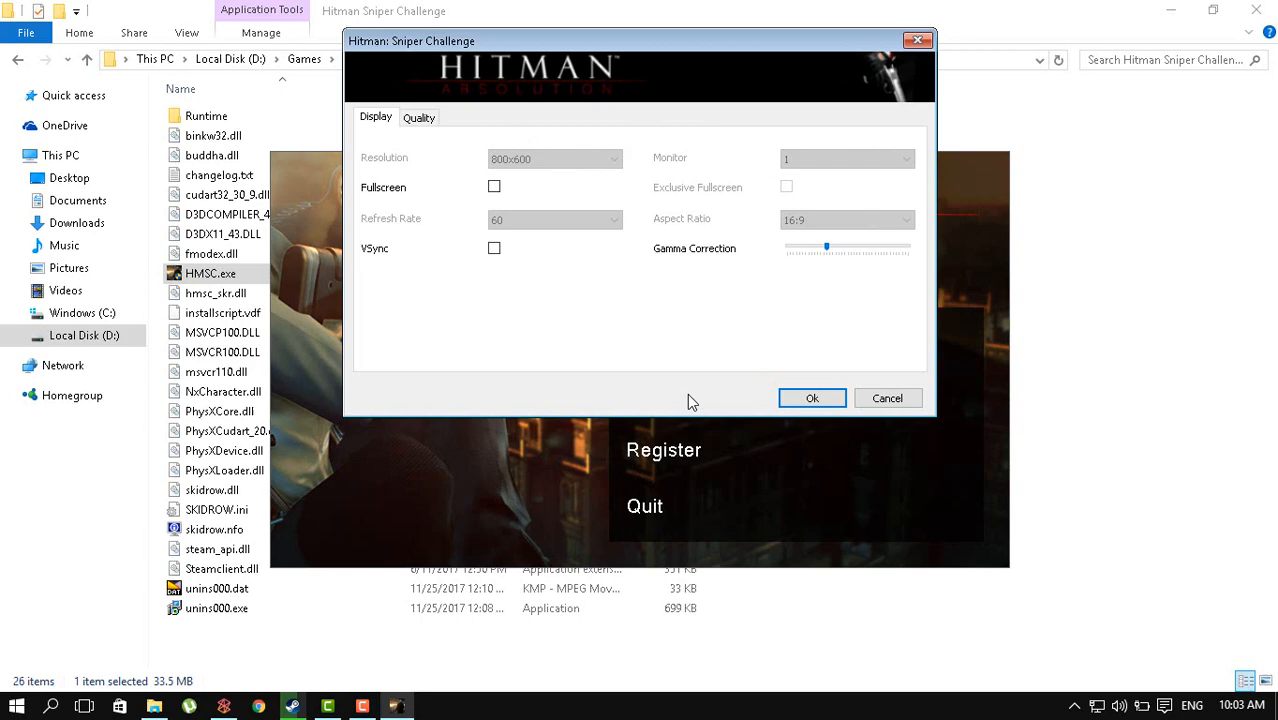
{"action": "left_click", "coordinate": [812, 398]}
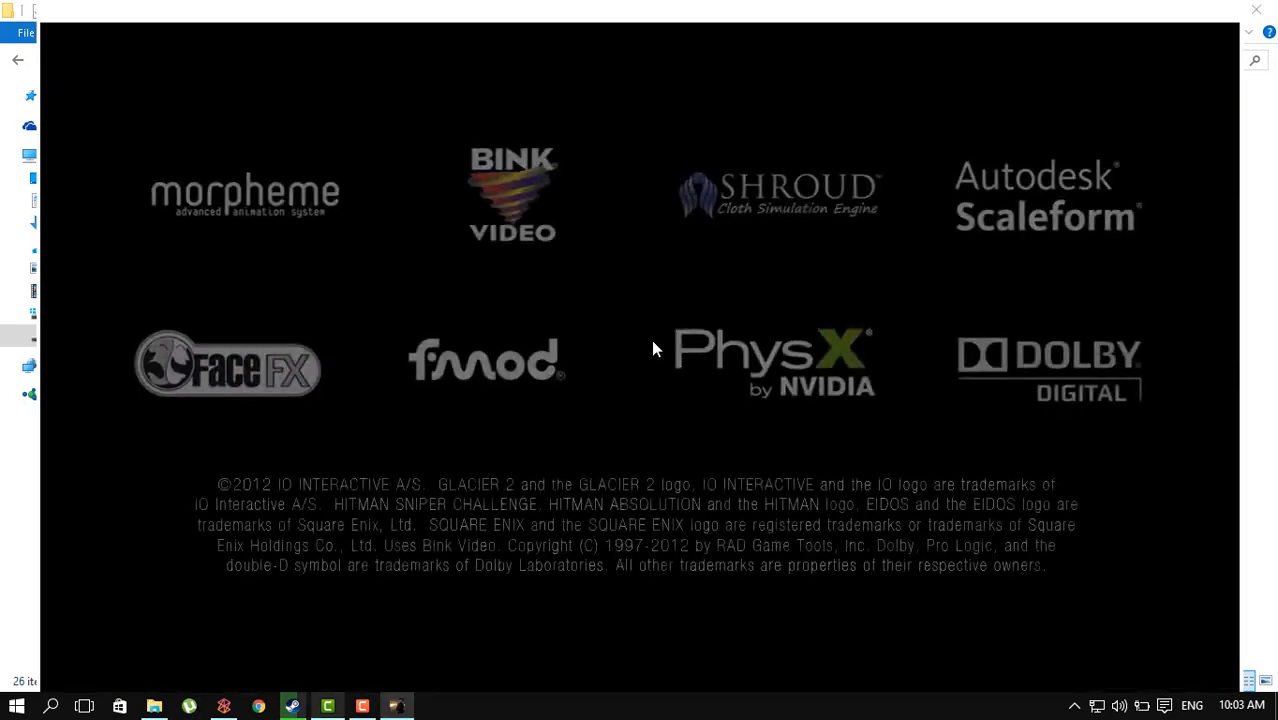